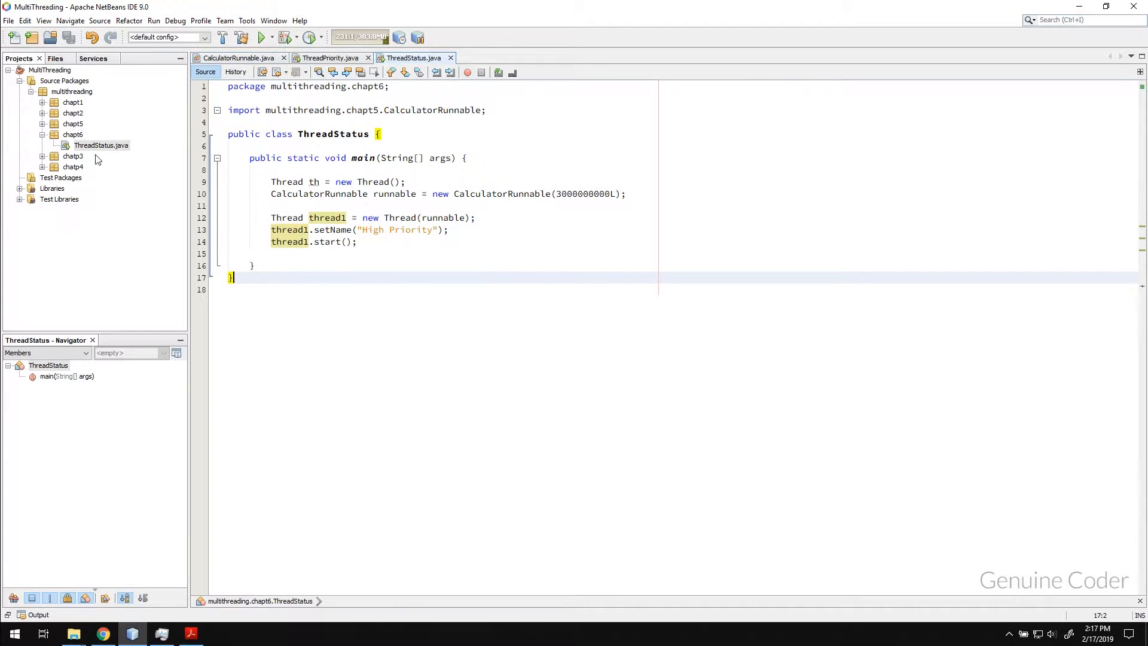
Review ThreadPriority.java in chapt5, then return to ThreadStatus.java's main after thread1.start()
{"action": "left_click", "coordinate": [108, 135]}
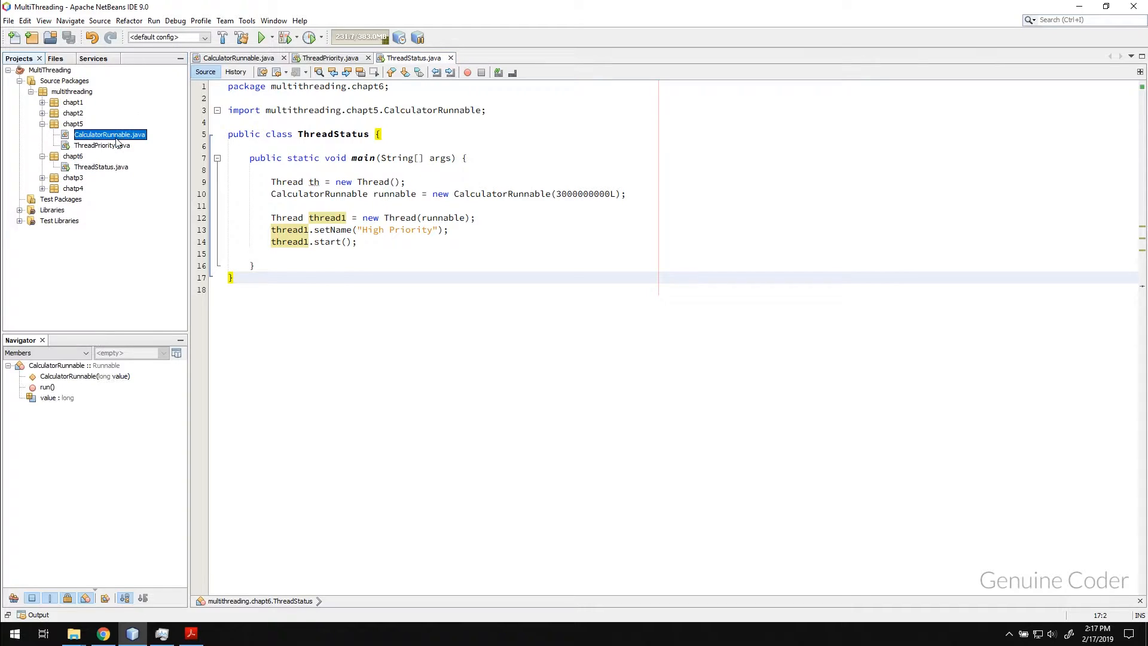
{"action": "left_click", "coordinate": [330, 58]}
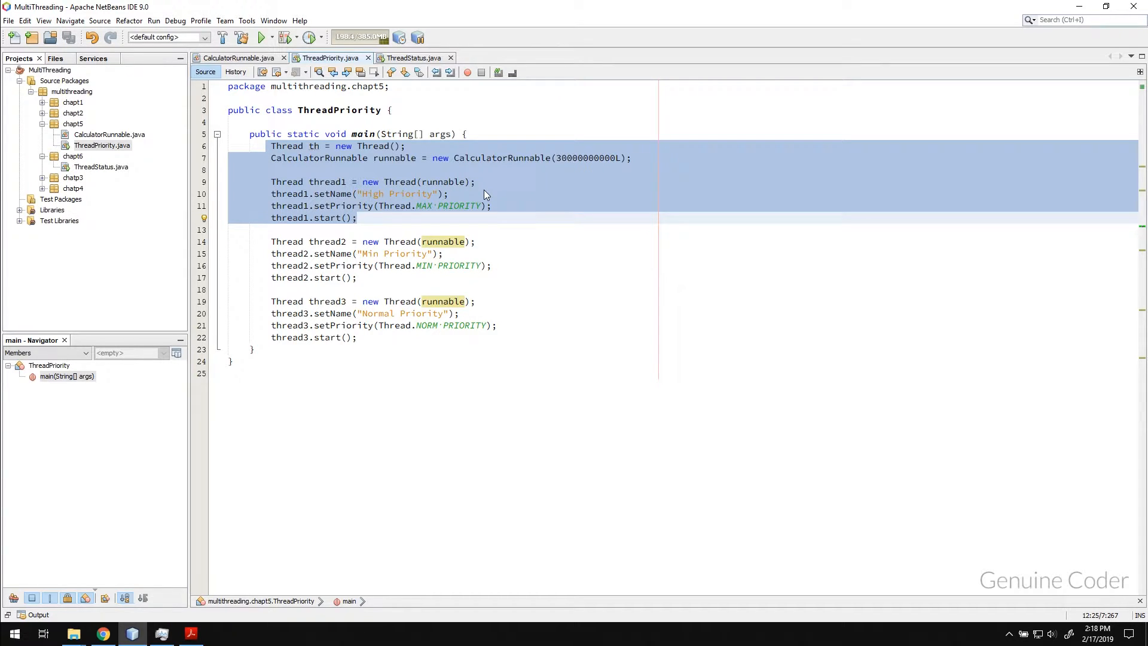
{"action": "left_click", "coordinate": [358, 218]}
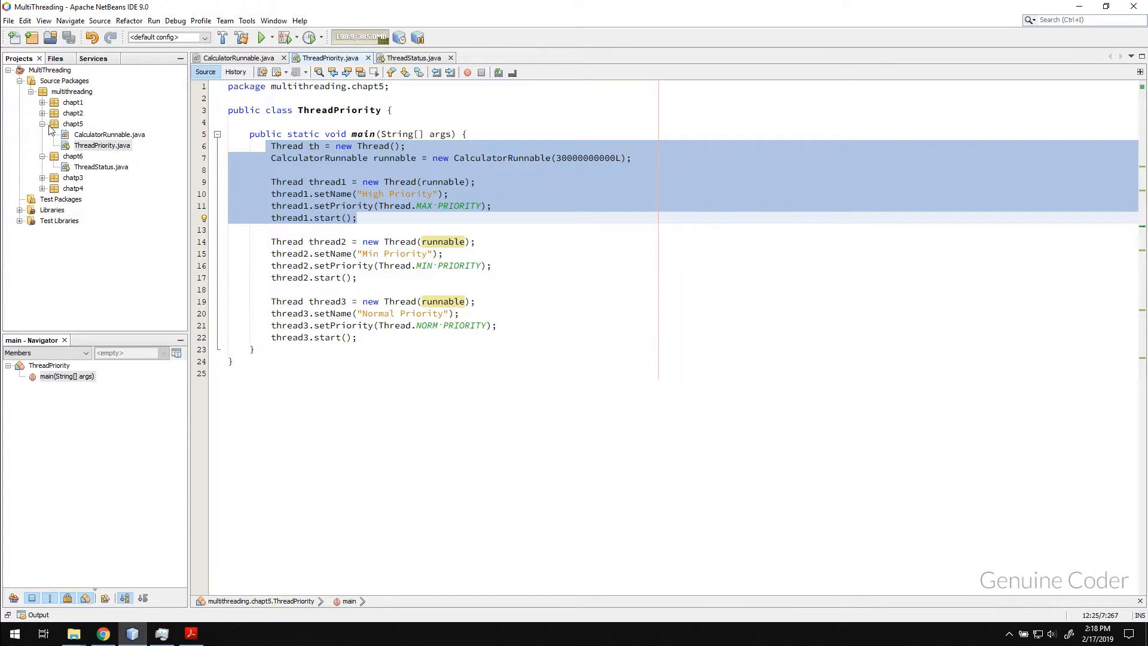
{"action": "left_click", "coordinate": [414, 58]}
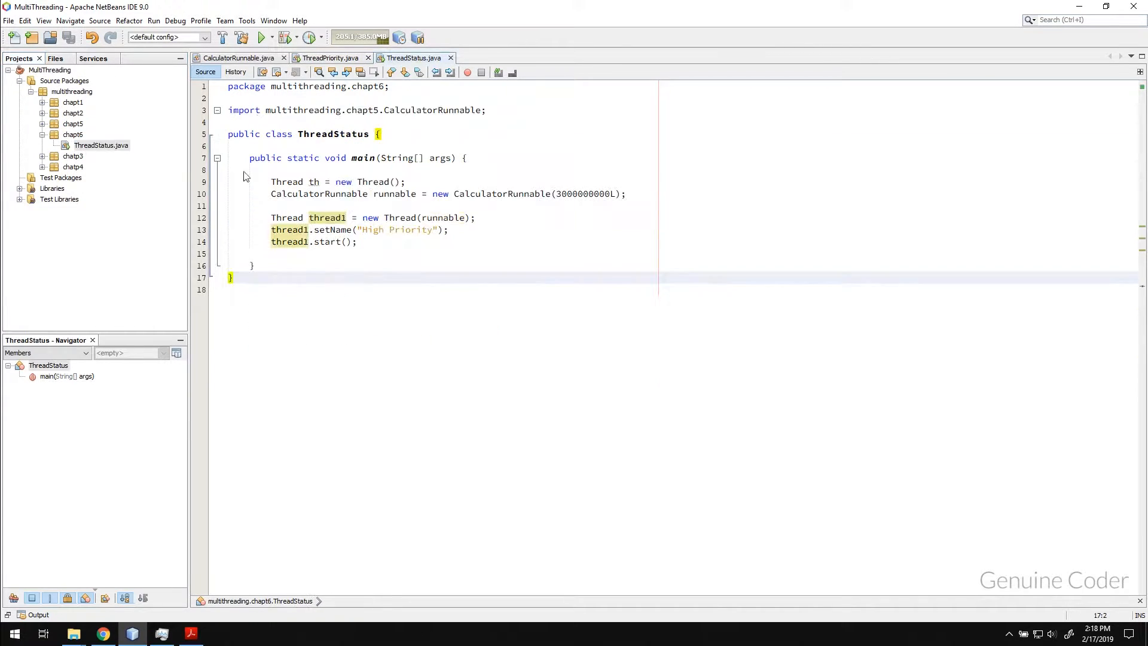
{"action": "left_click", "coordinate": [446, 193]}
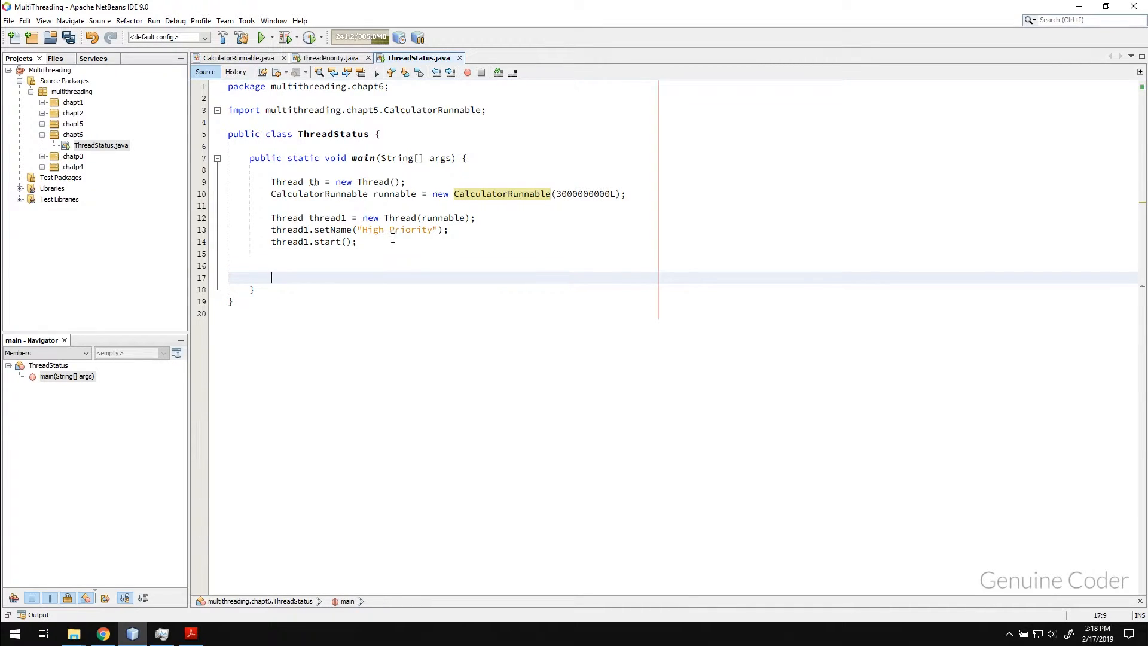
Rename thread1 to thread and write while(thread.isAlive()) with a println, closing Thread.java
{"action": "key", "text": "ctrl+s"}
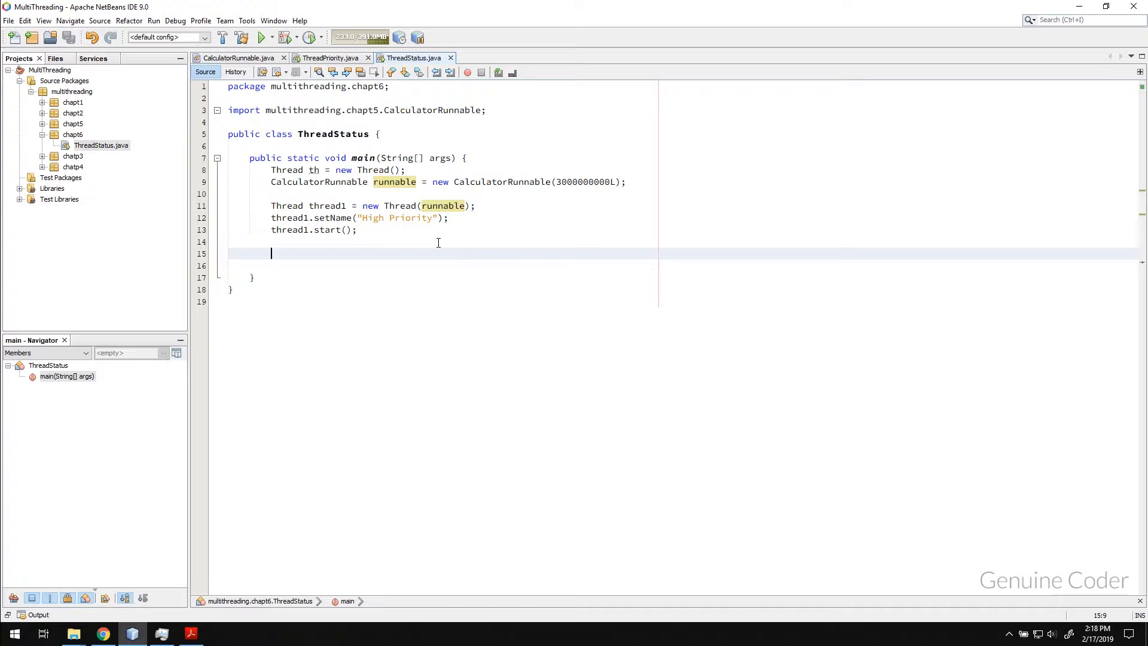
{"action": "type", "text": "wh"}
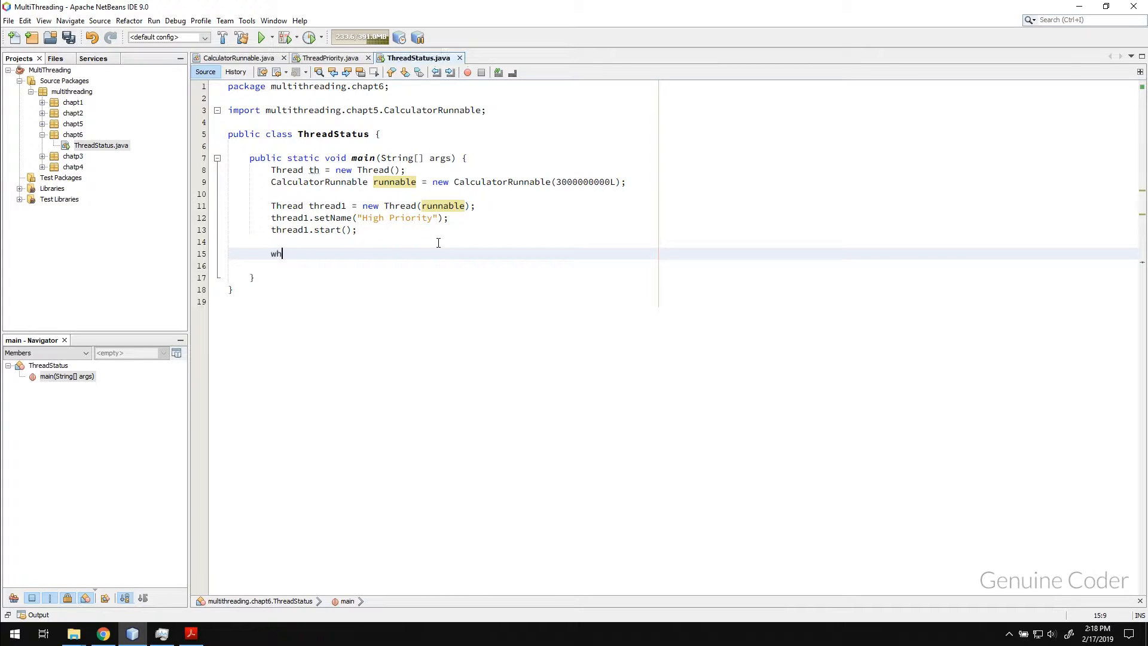
{"action": "type", "text": "ile"}
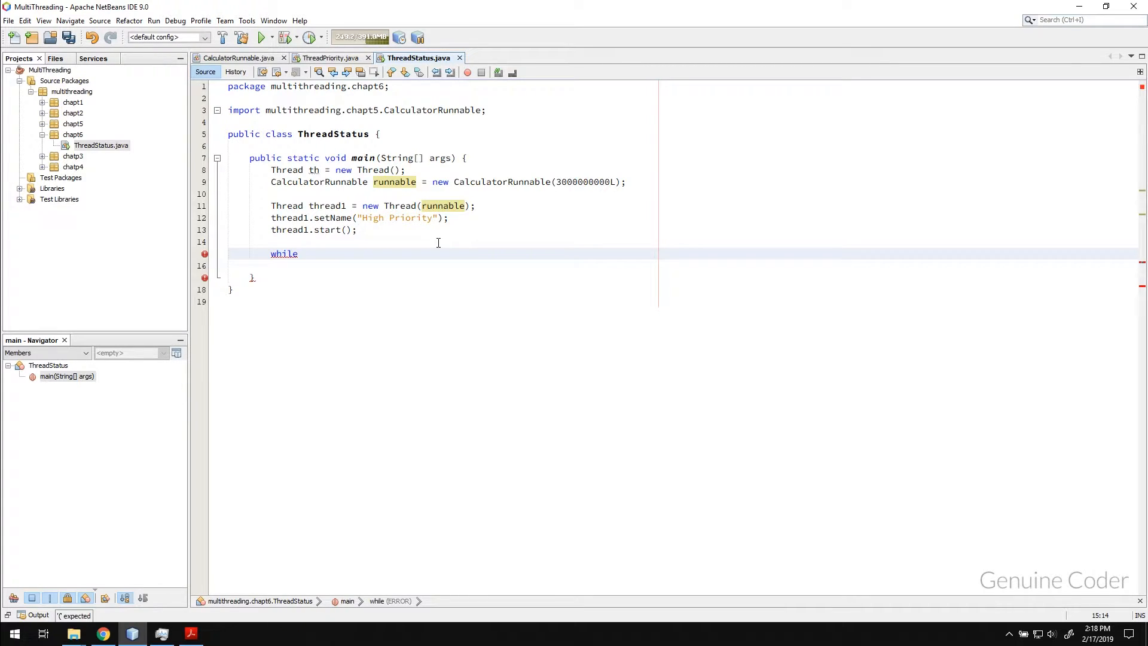
{"action": "type", "text": "()"}
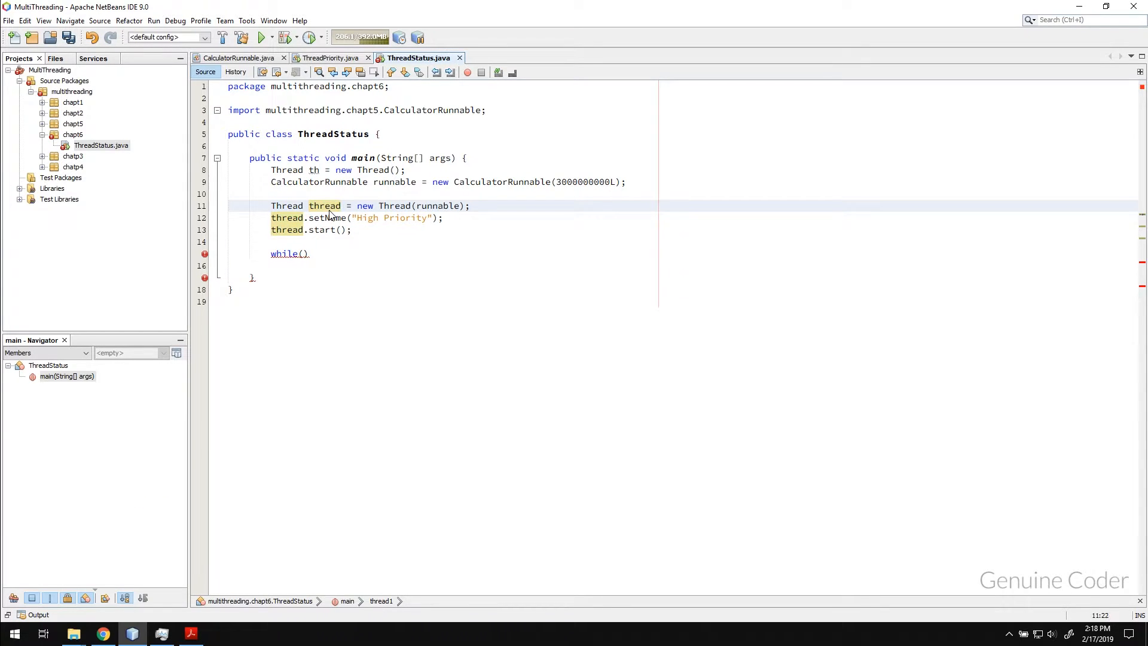
{"action": "type", "text": "th"}
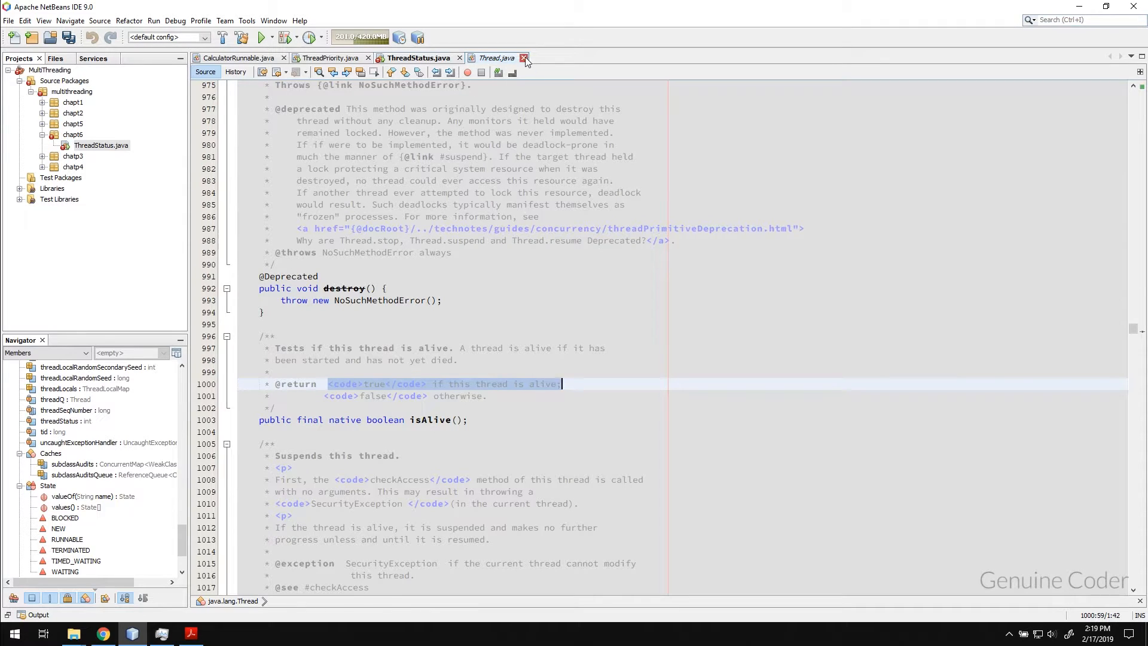
{"action": "left_click", "coordinate": [524, 58]}
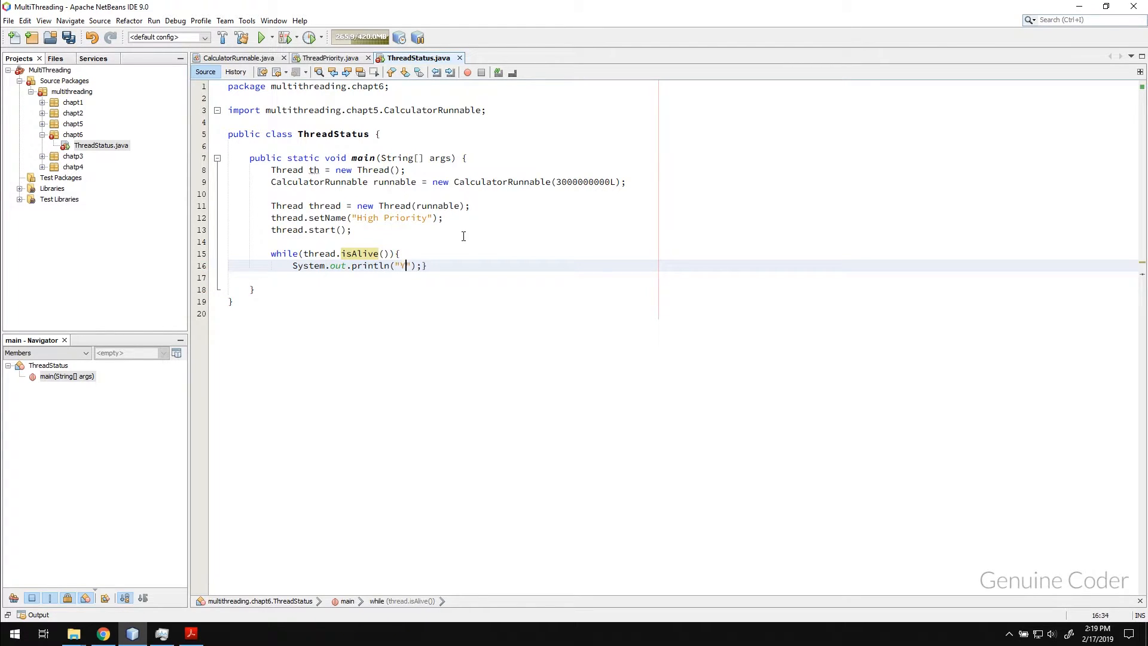
Print "Thread is active" inside the loop and "Thread is completed." after it
{"action": "type", "text": "Thrad io"}
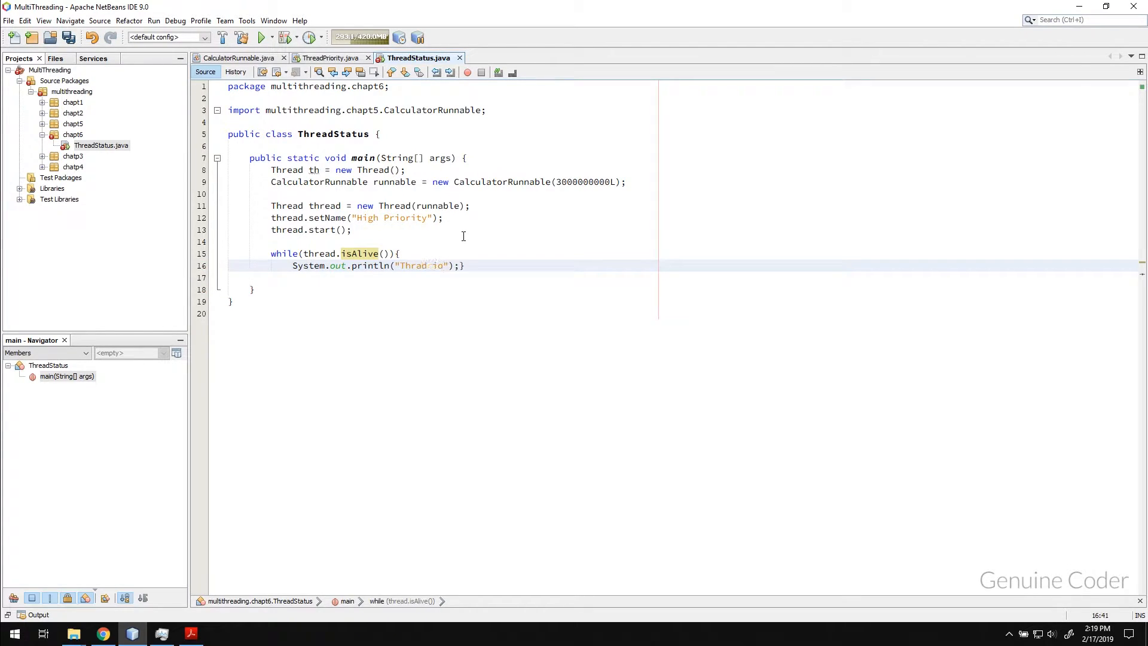
{"action": "type", "text": "Thread is active"}
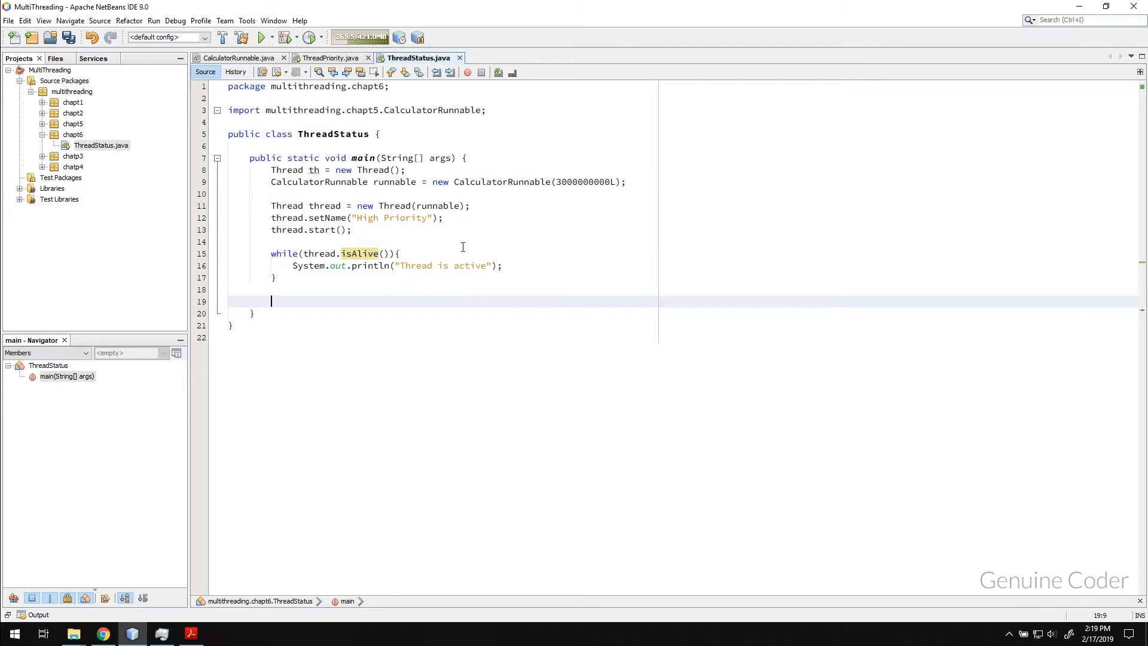
{"action": "mouse_move", "coordinate": [413, 205]}
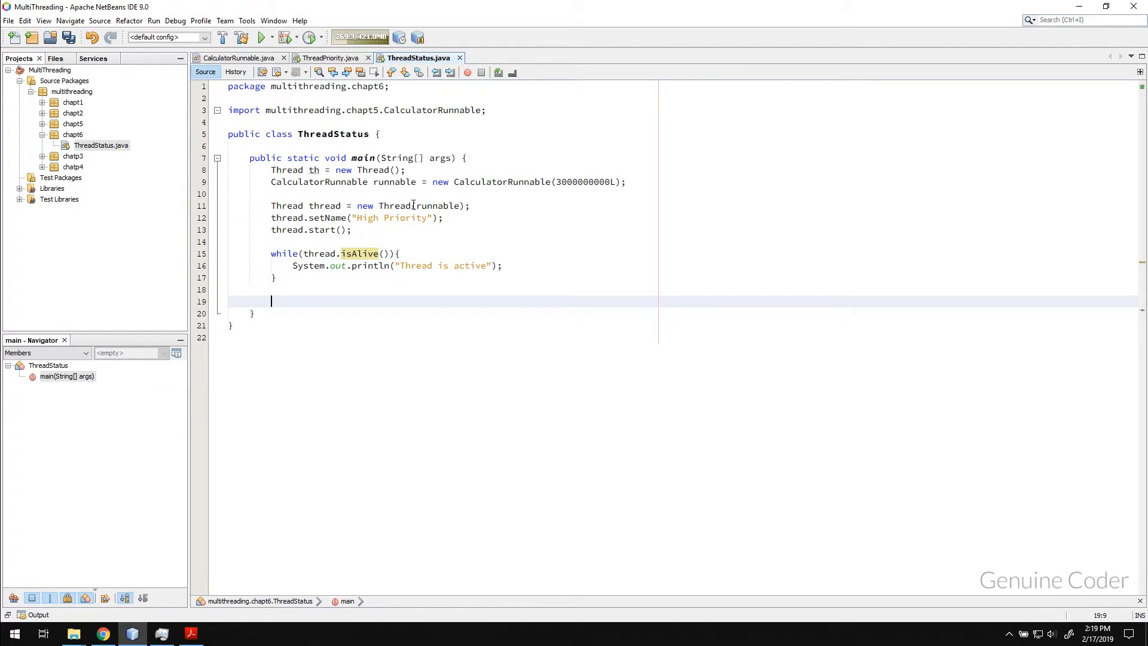
{"action": "type", "text": "so"}
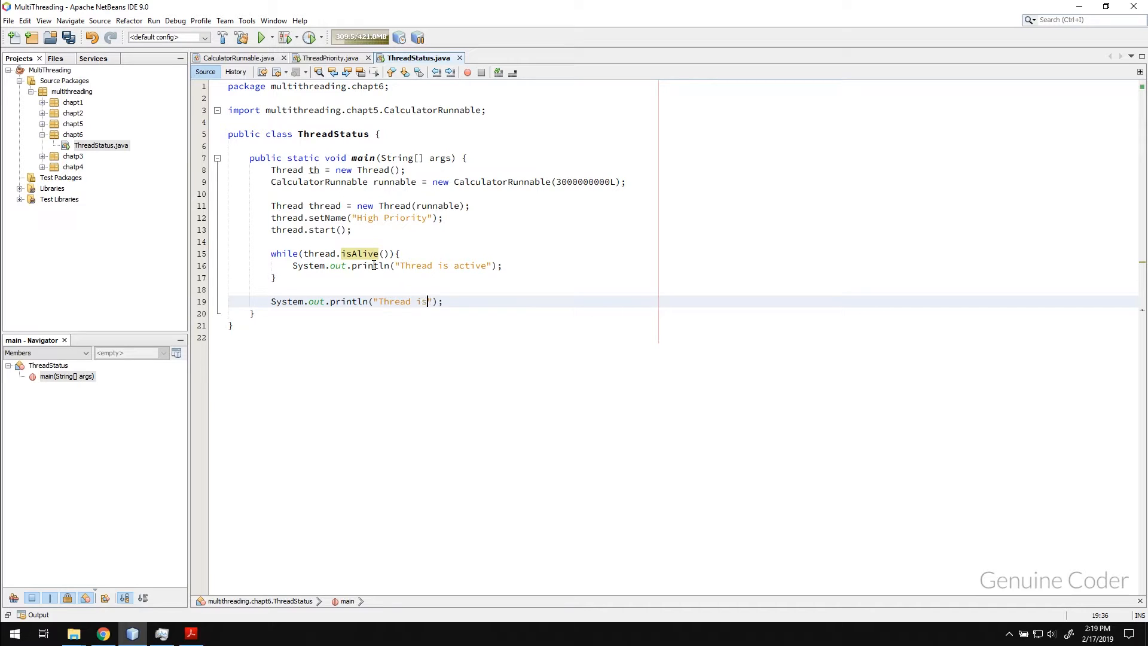
{"action": "type", "text": "completed."}
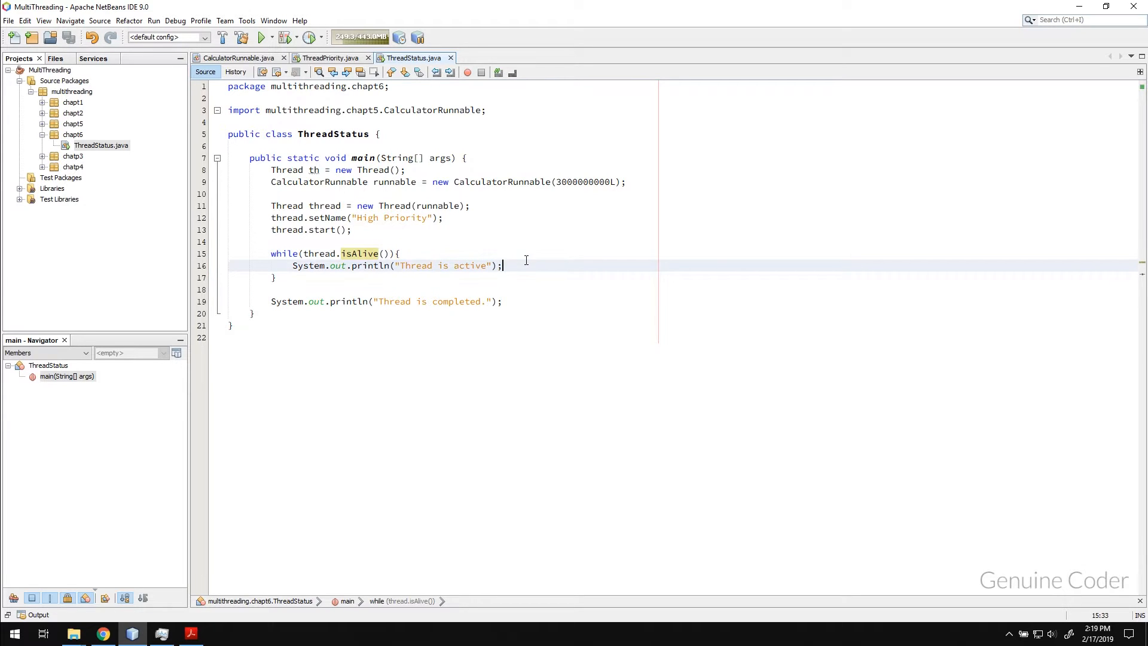
Add Thread.sleep(100) to the loop and declare main throws InterruptedException
{"action": "type", "text": "Thread.sleep(100);"}
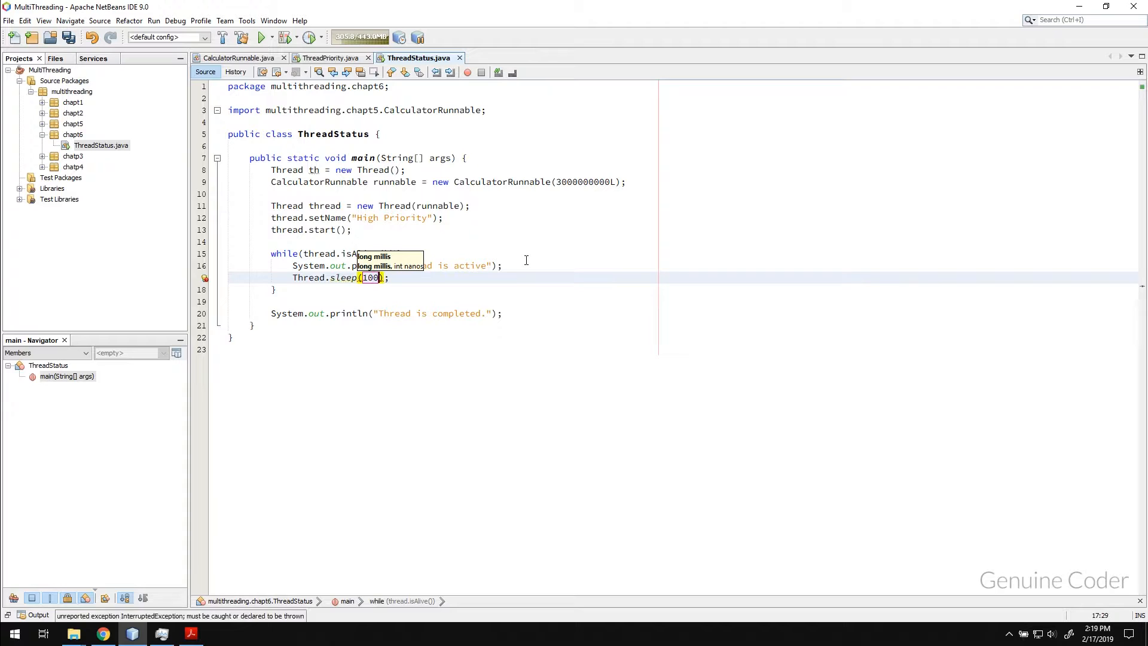
{"action": "left_click", "coordinate": [206, 278]}
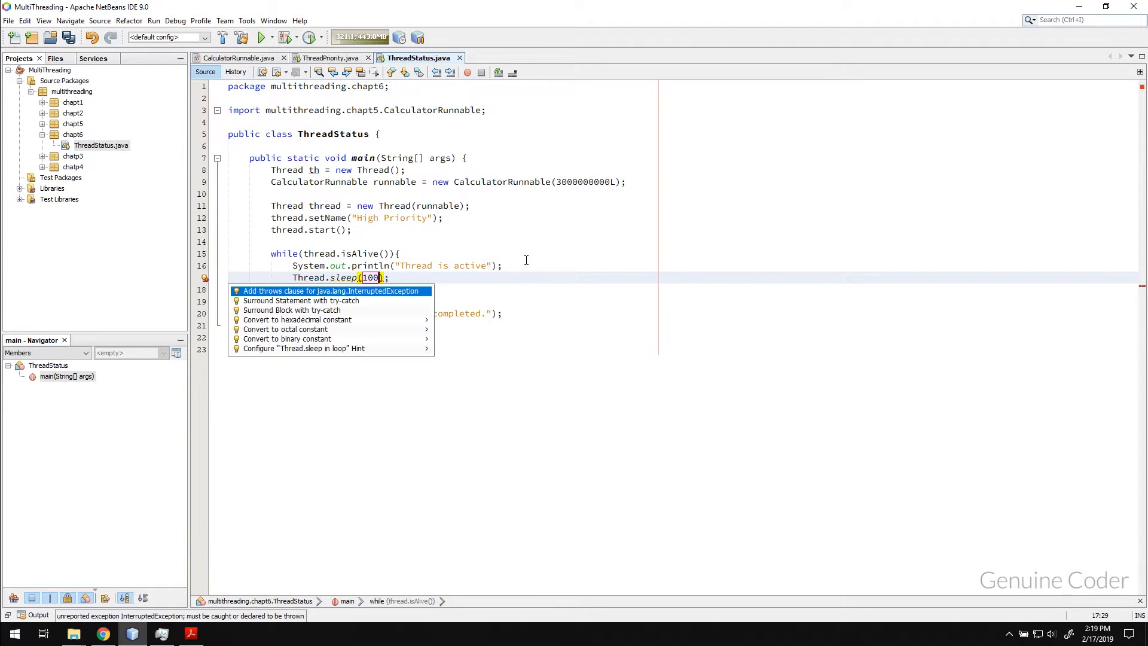
{"action": "left_click", "coordinate": [331, 291]}
{"action": "type", "text": "0"}
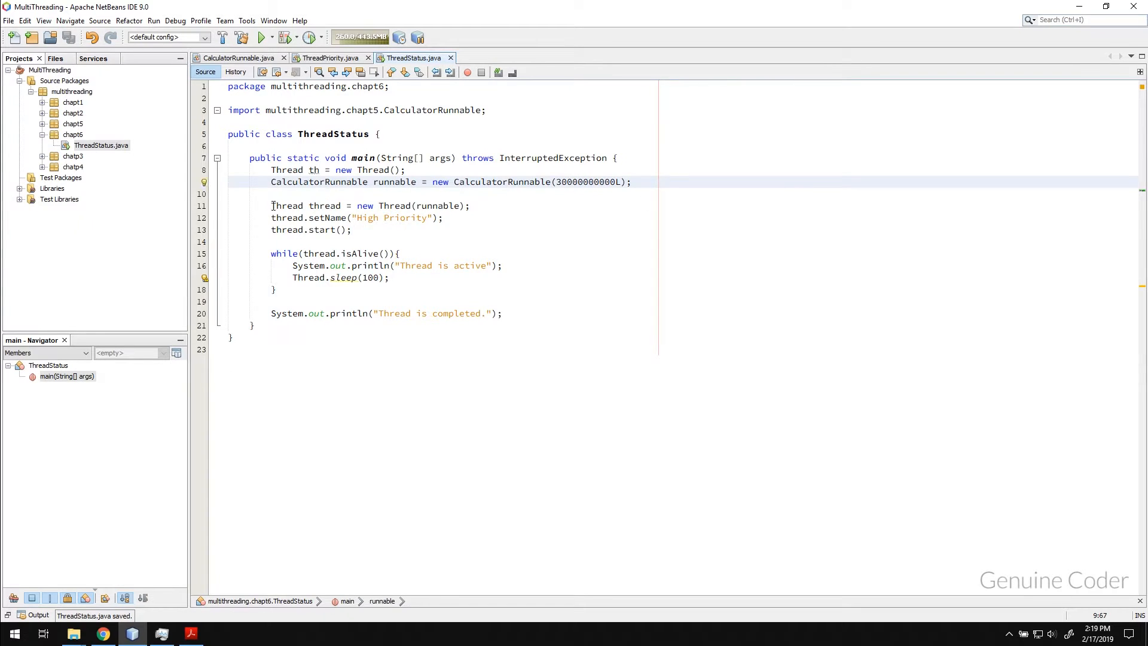
{"action": "right_click", "coordinate": [93, 144]}
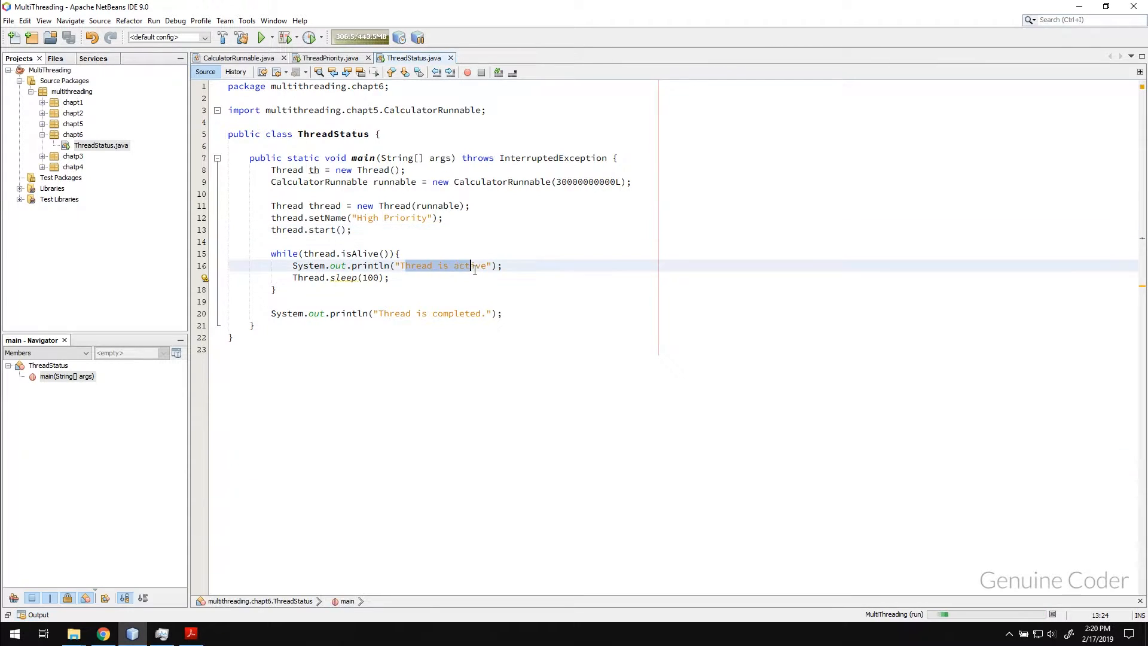
Run ThreadStatus and highlight the "Thread is completed." output line
{"action": "left_click", "coordinate": [262, 37]}
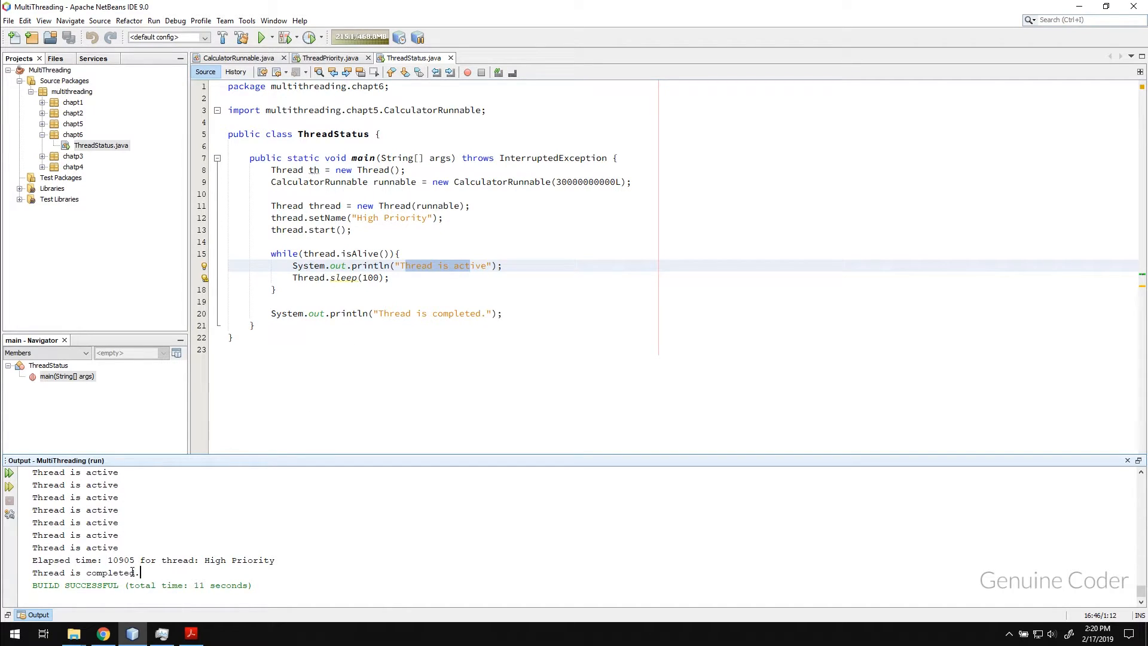
{"action": "double_click", "coordinate": [84, 572]}
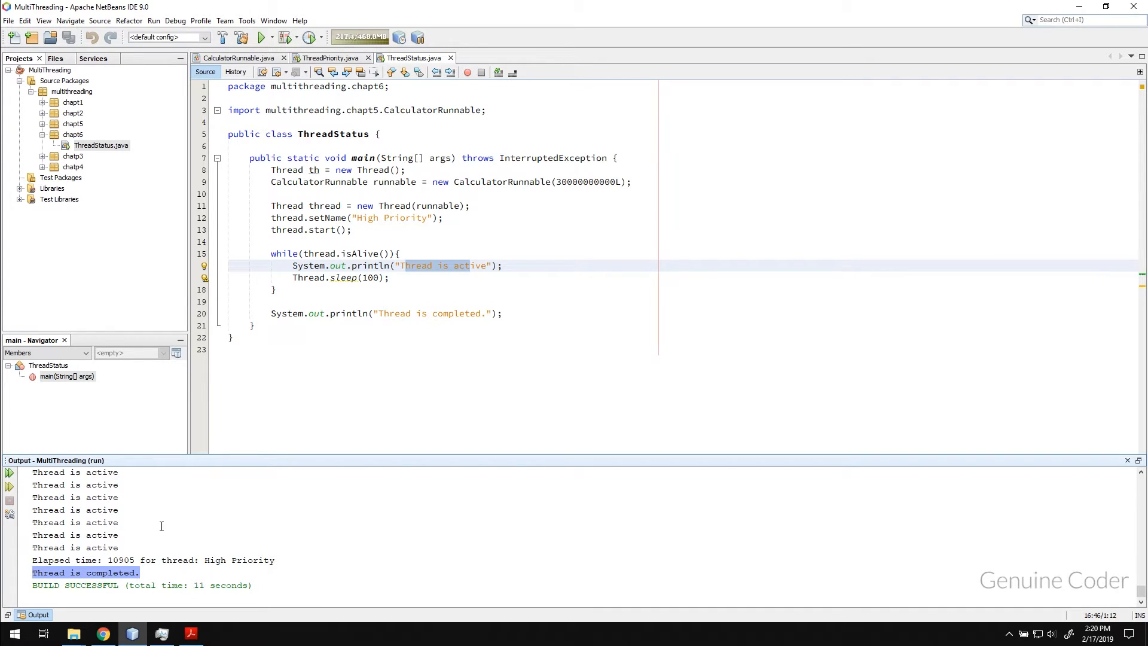
{"action": "mouse_move", "coordinate": [399, 241]}
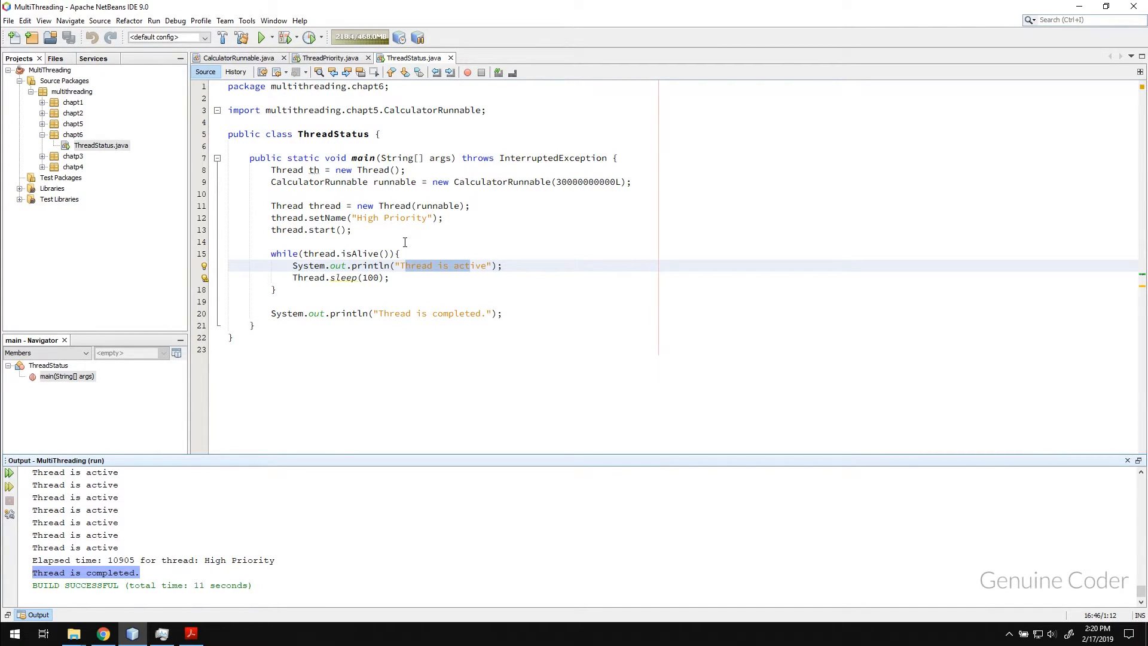
{"action": "mouse_move", "coordinate": [369, 265]}
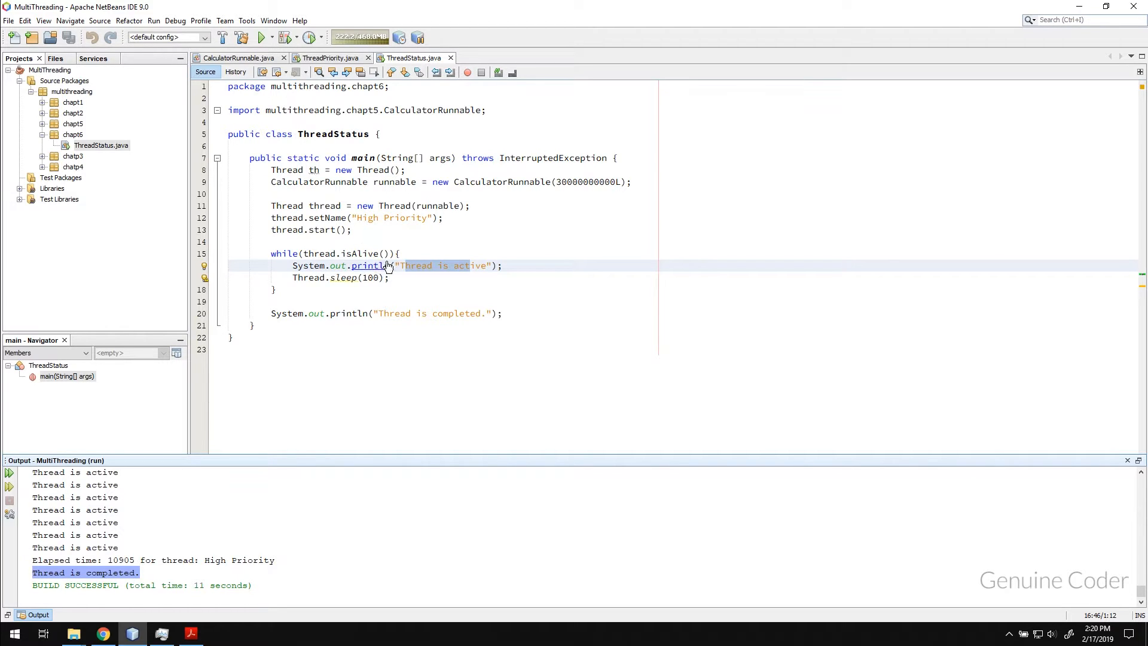
{"action": "mouse_move", "coordinate": [336, 303]}
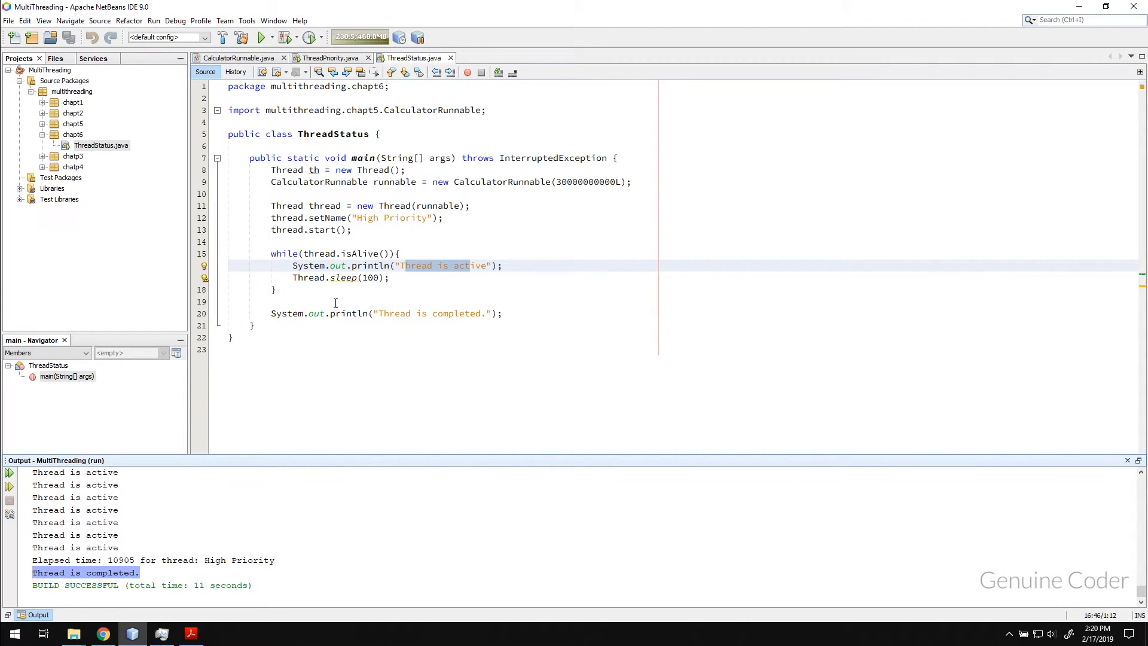
{"action": "mouse_move", "coordinate": [542, 307]}
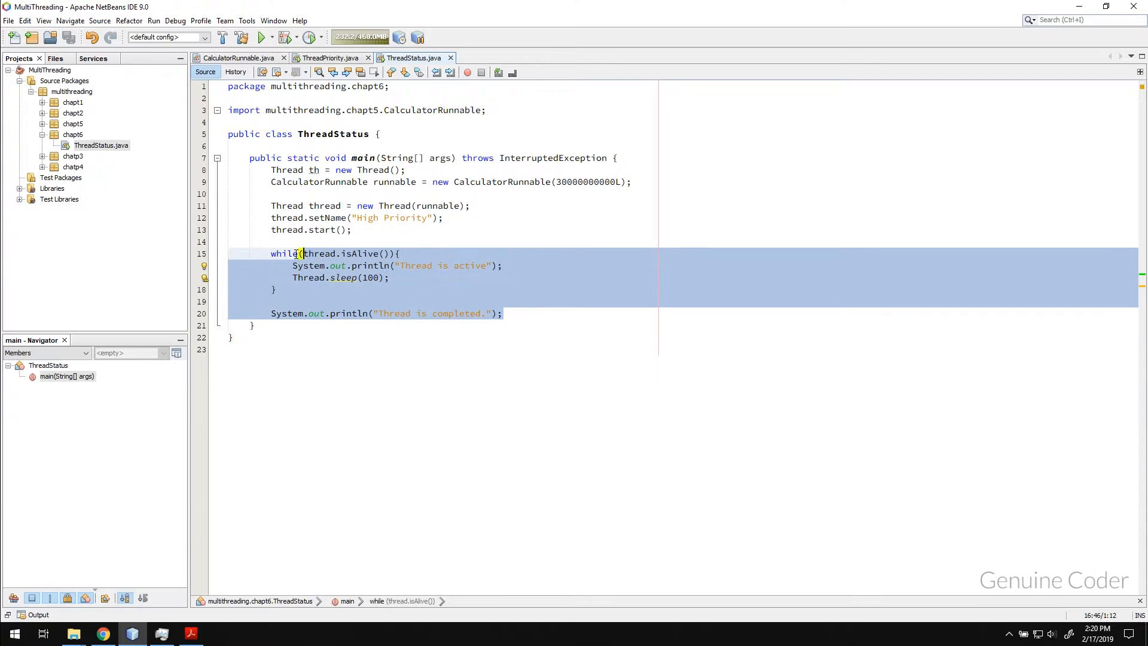
Replace the status loop and messages with System.exit(0) and save ThreadStatus.java
{"action": "key", "text": "Delete"}
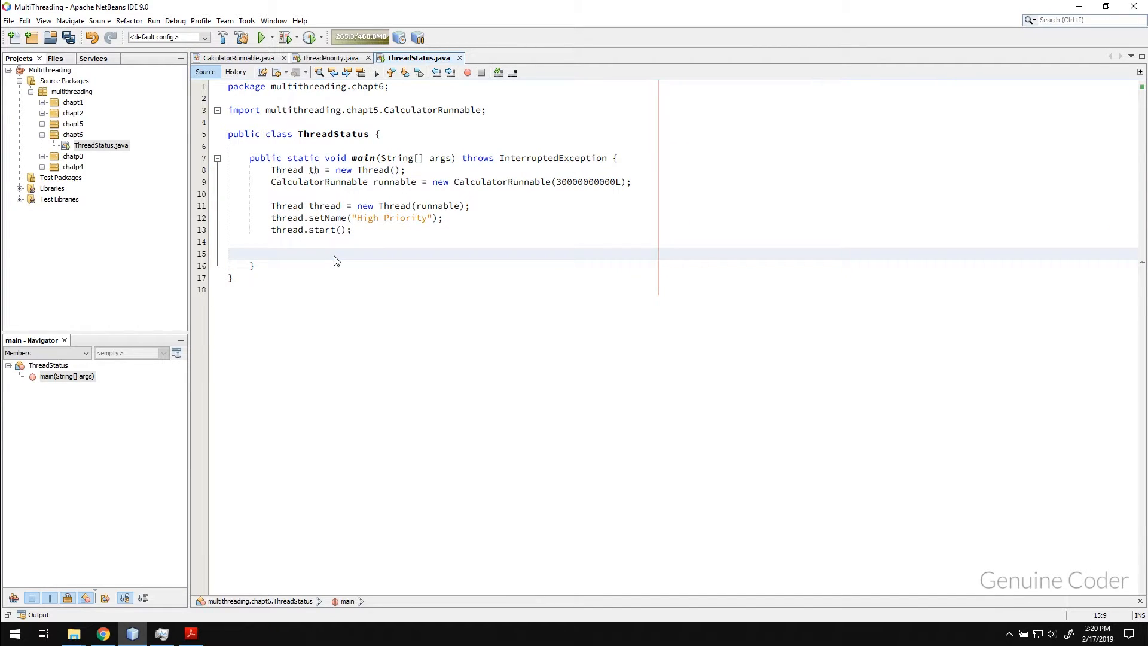
{"action": "left_click", "coordinate": [273, 254]}
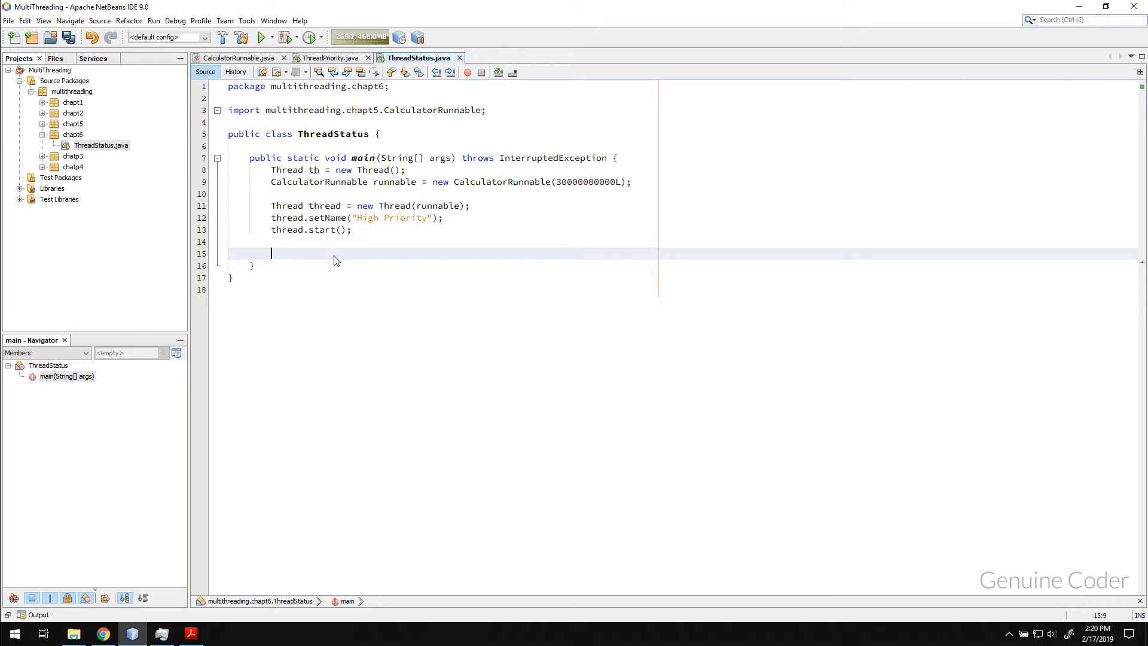
{"action": "type", "text": "T"}
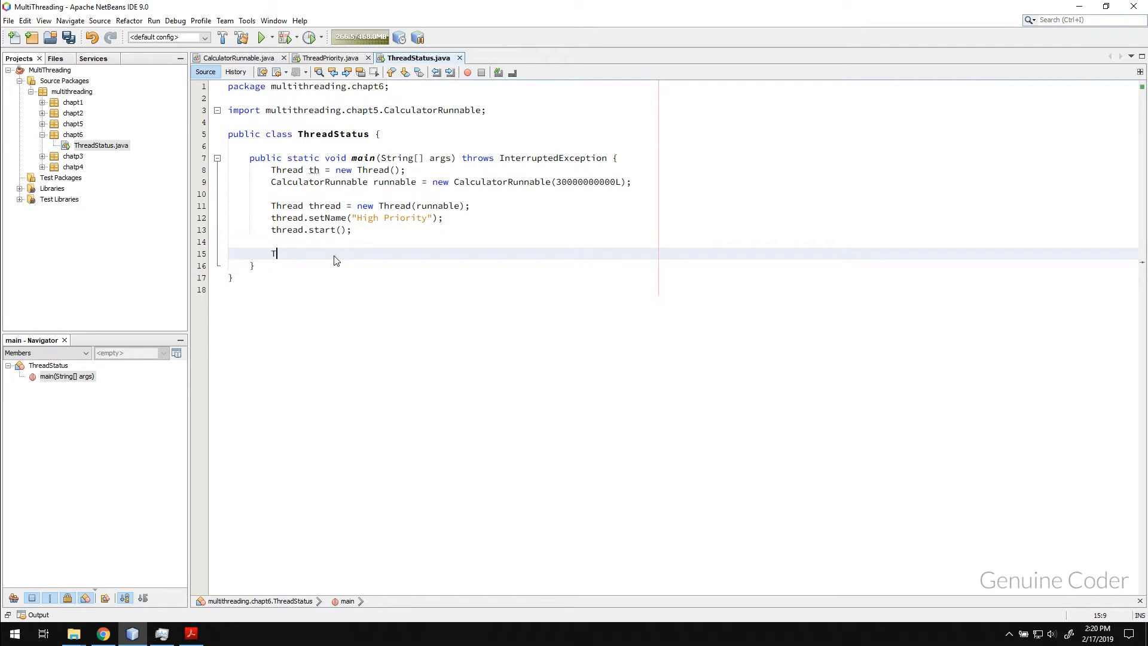
{"action": "type", "text": "ystem"}
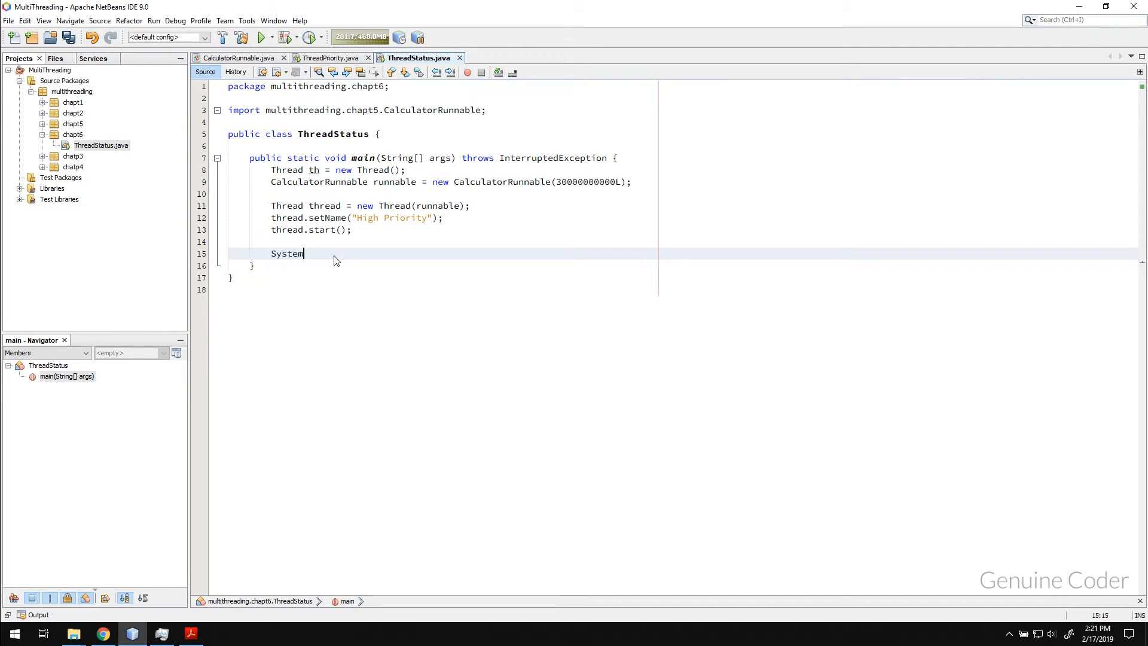
{"action": "type", "text": ".exit(0);"}
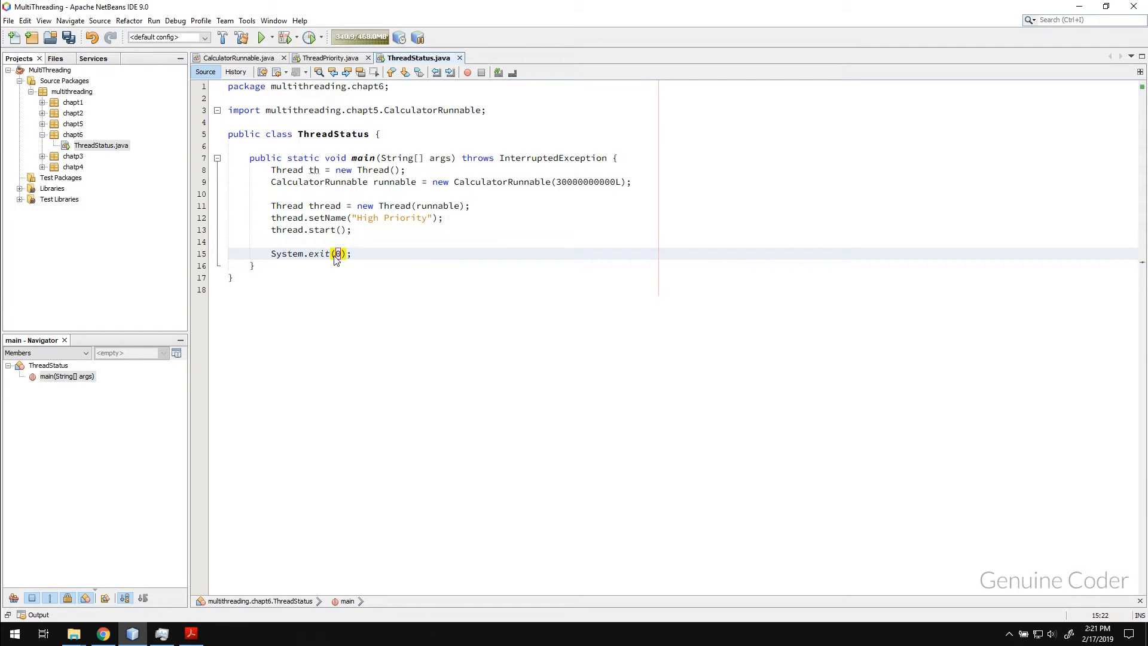
{"action": "key", "text": "ctrl+s"}
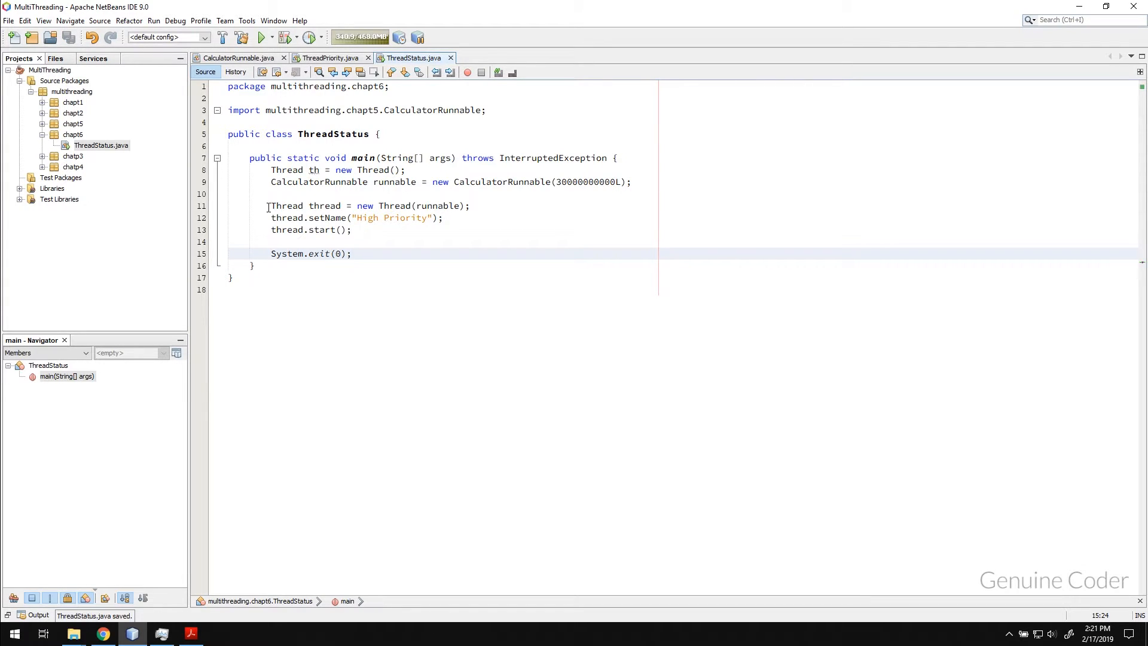
Place the cursor after thread.start() and select the word Thread on line 11
{"action": "left_click", "coordinate": [351, 229]}
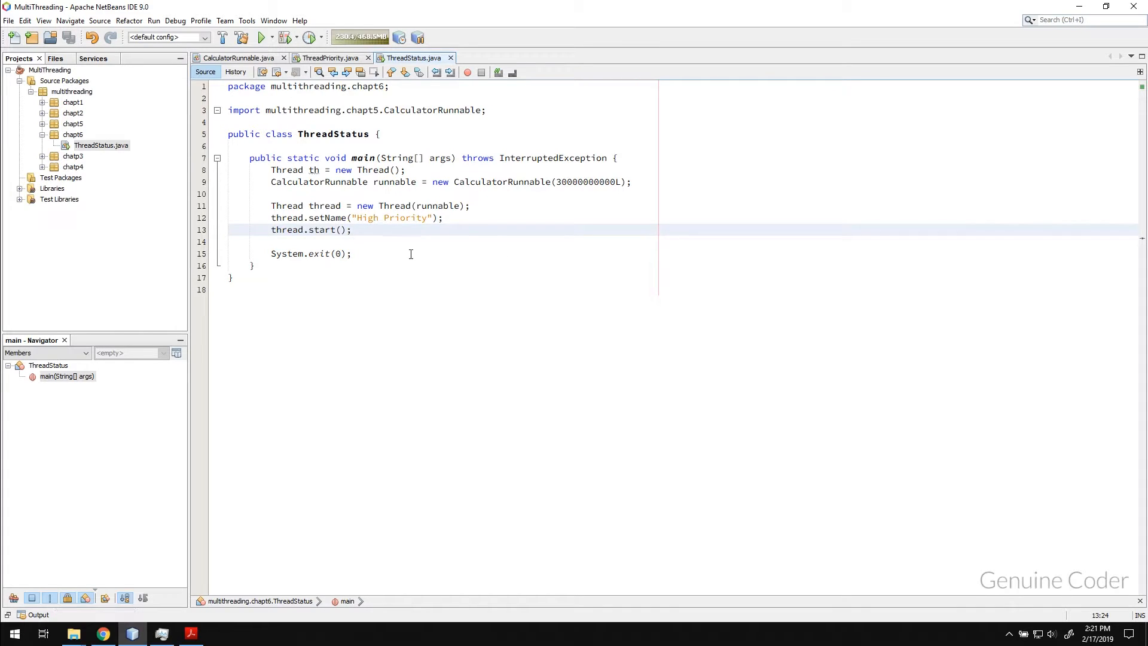
{"action": "left_click", "coordinate": [351, 229]}
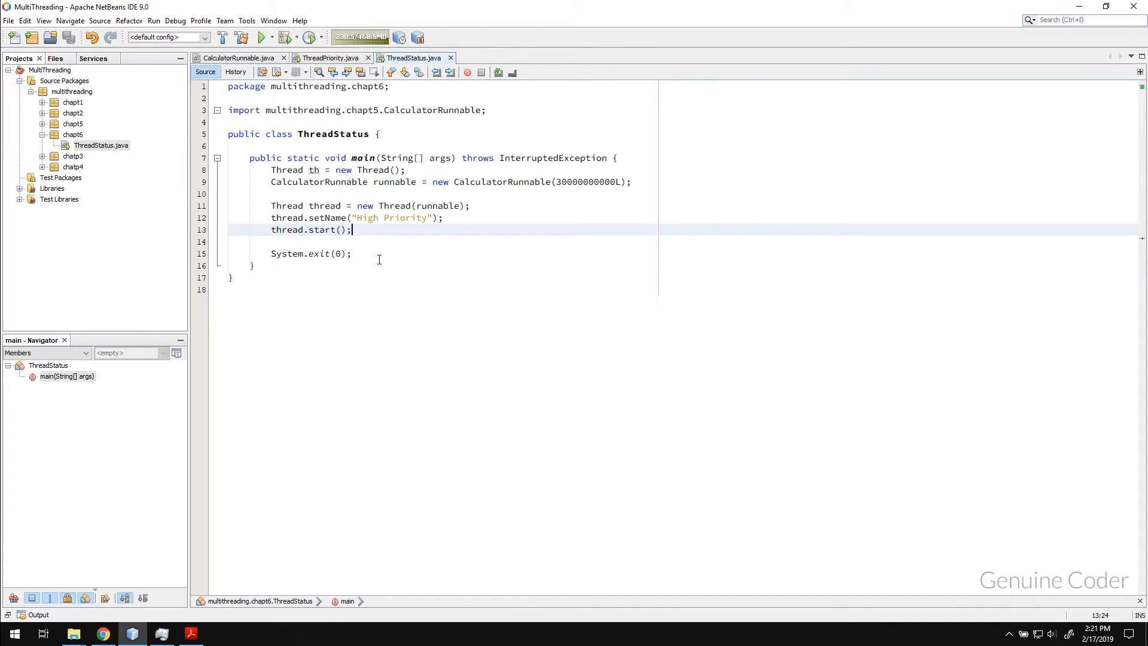
{"action": "double_click", "coordinate": [287, 206]}
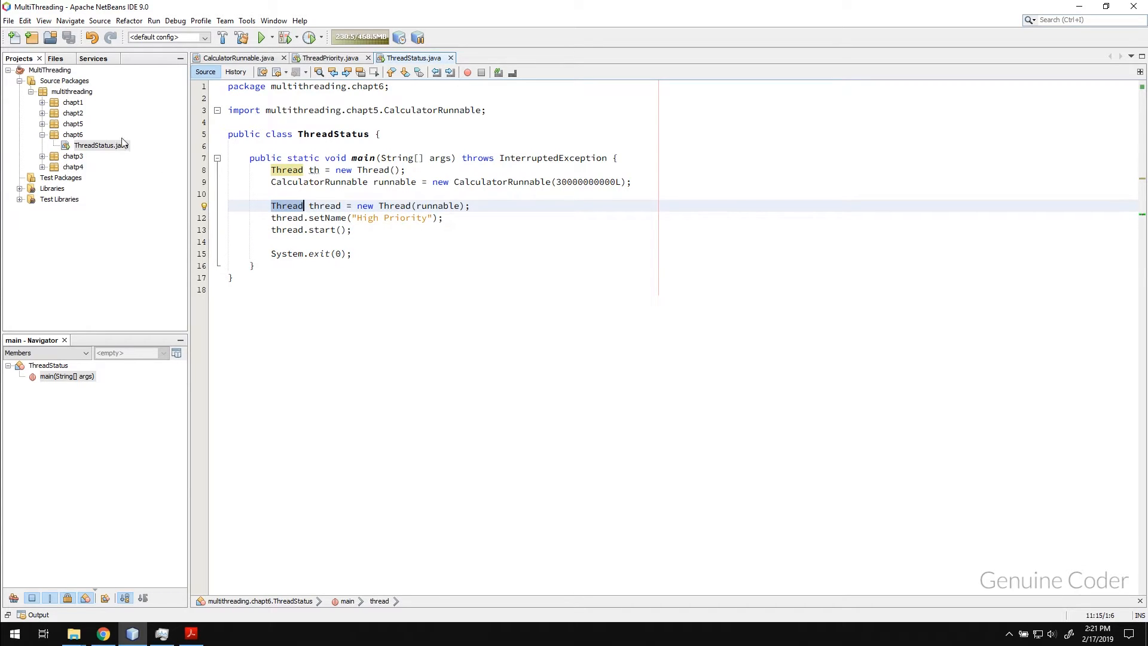
{"action": "left_click", "coordinate": [261, 37]}
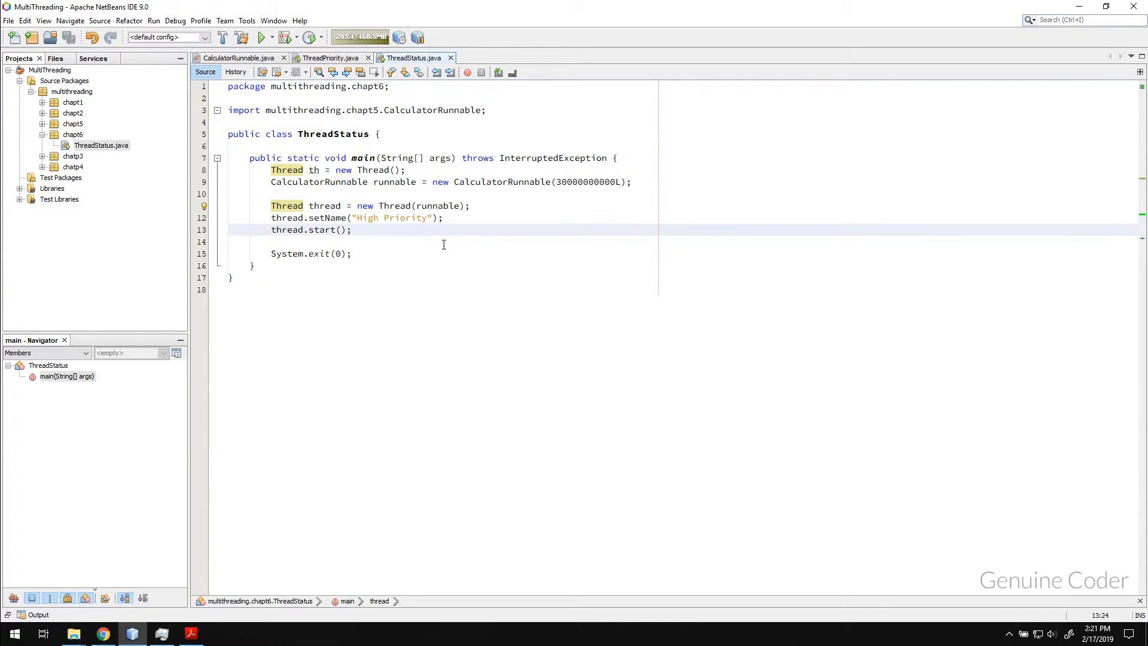
Insert thread.join() on a new line between thread.start() and System.exit(0)
{"action": "key", "text": "enter"}
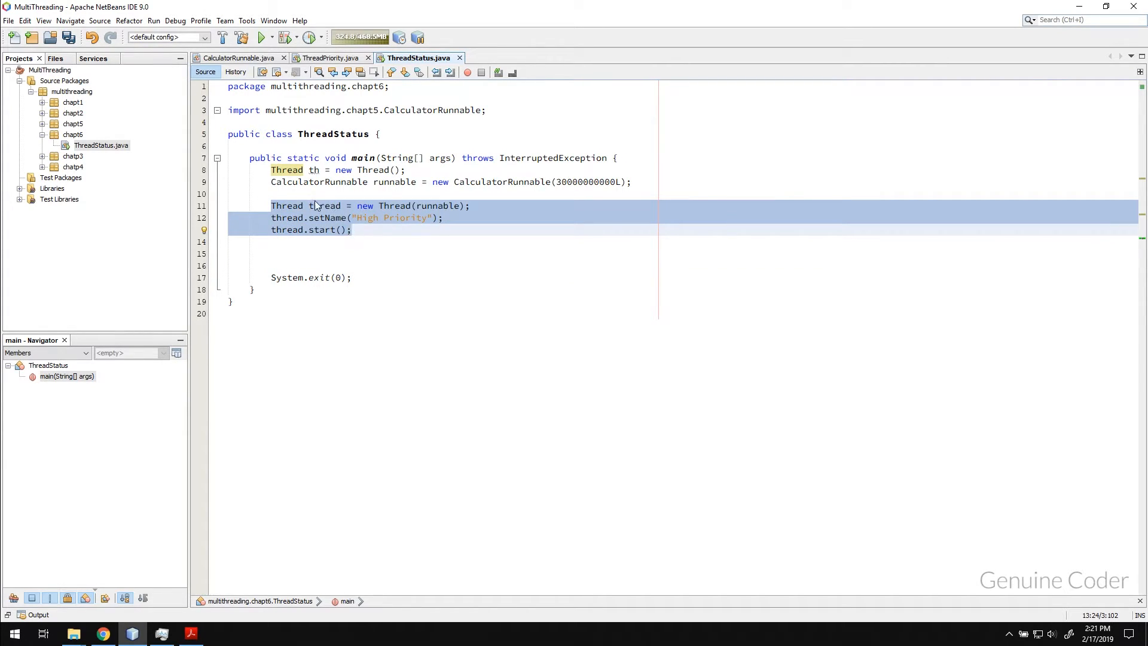
{"action": "left_click", "coordinate": [329, 205]}
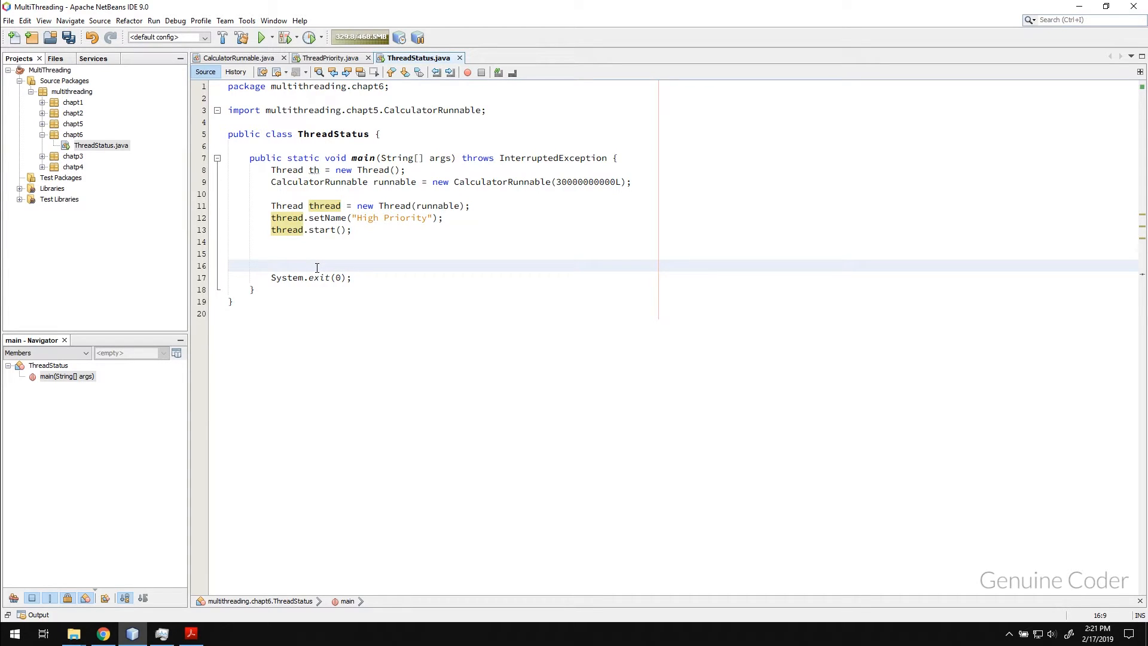
{"action": "type", "text": "thread."}
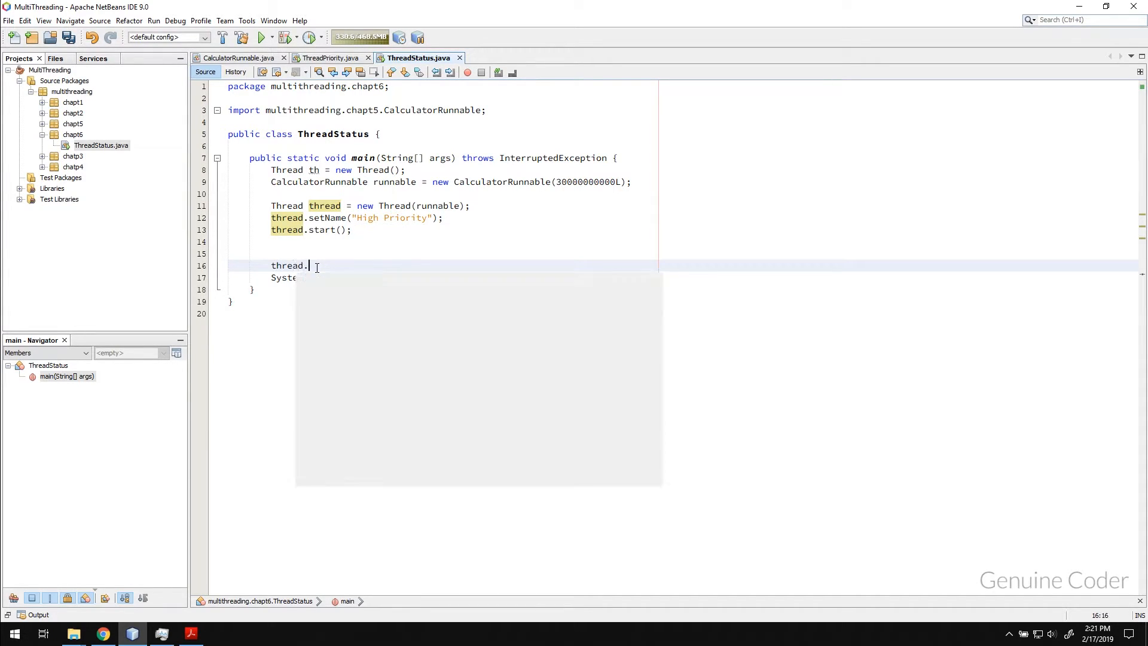
{"action": "type", "text": "jo;"}
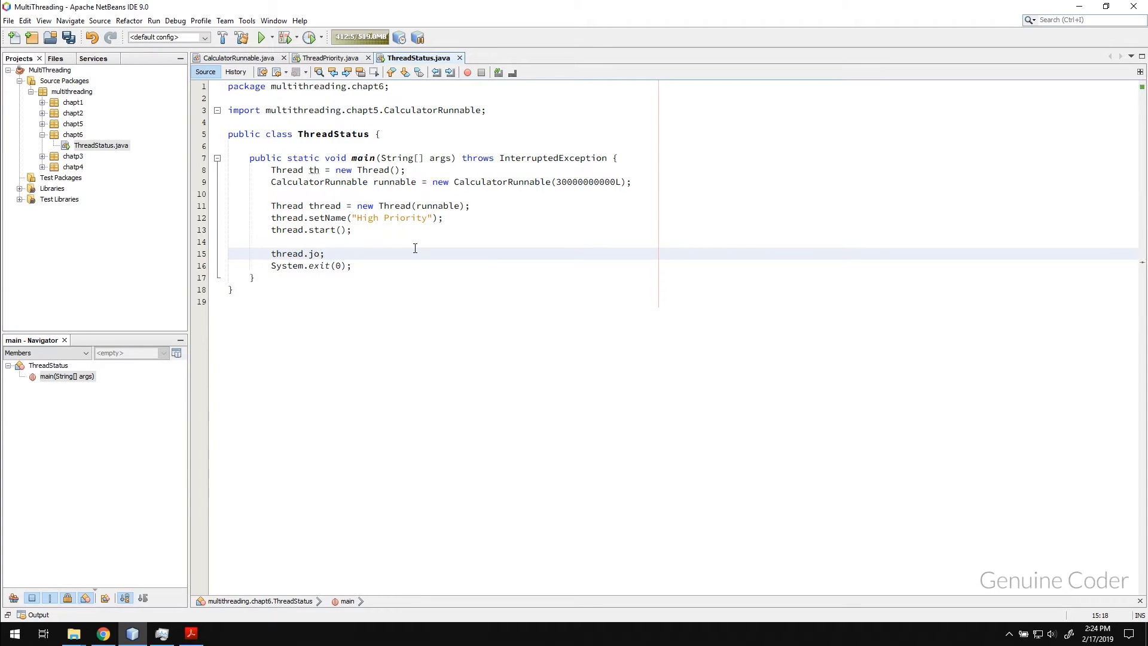
{"action": "type", "text": "in()"}
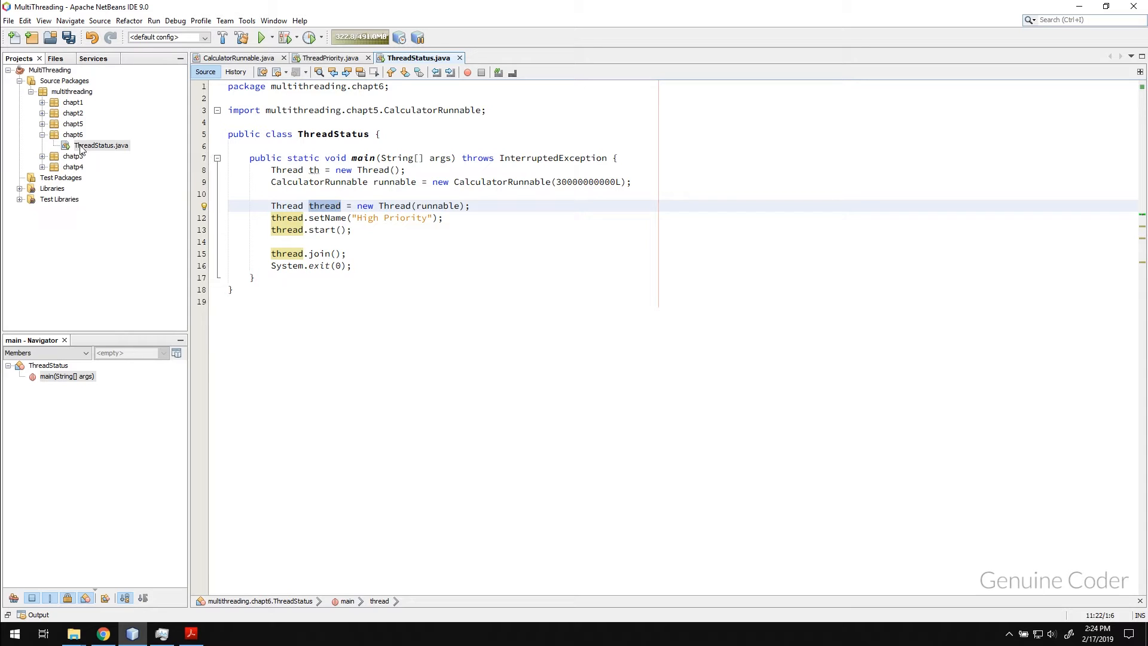
Run ThreadStatus and select the High Priority elapsed time 10510 output line
{"action": "left_click", "coordinate": [260, 37]}
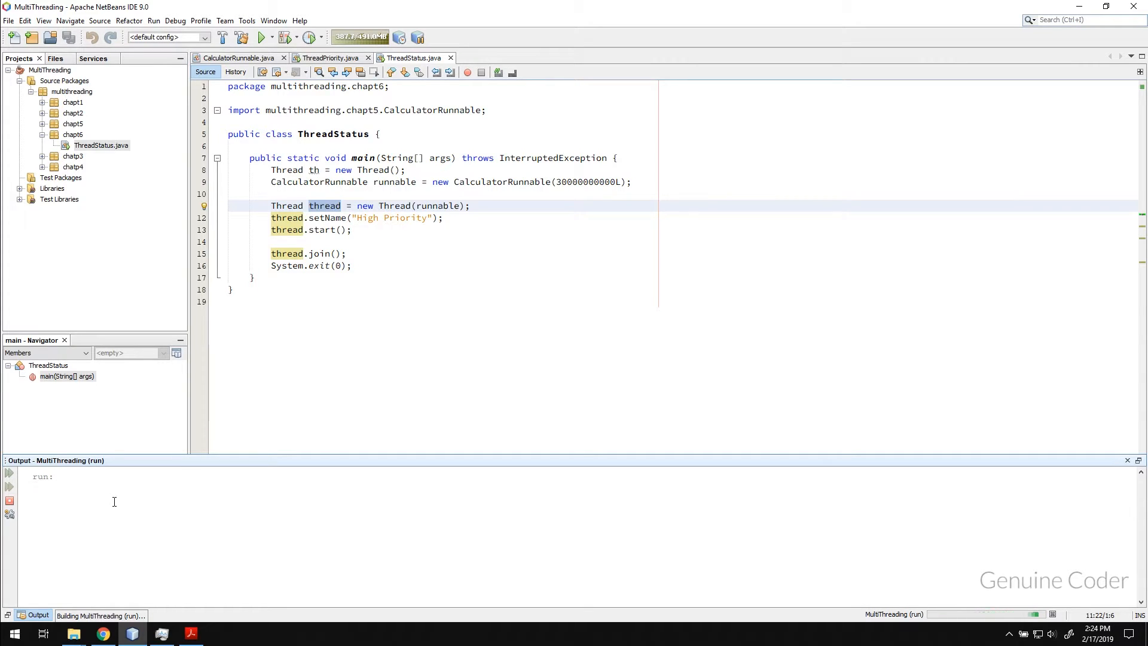
{"action": "left_click", "coordinate": [261, 37]}
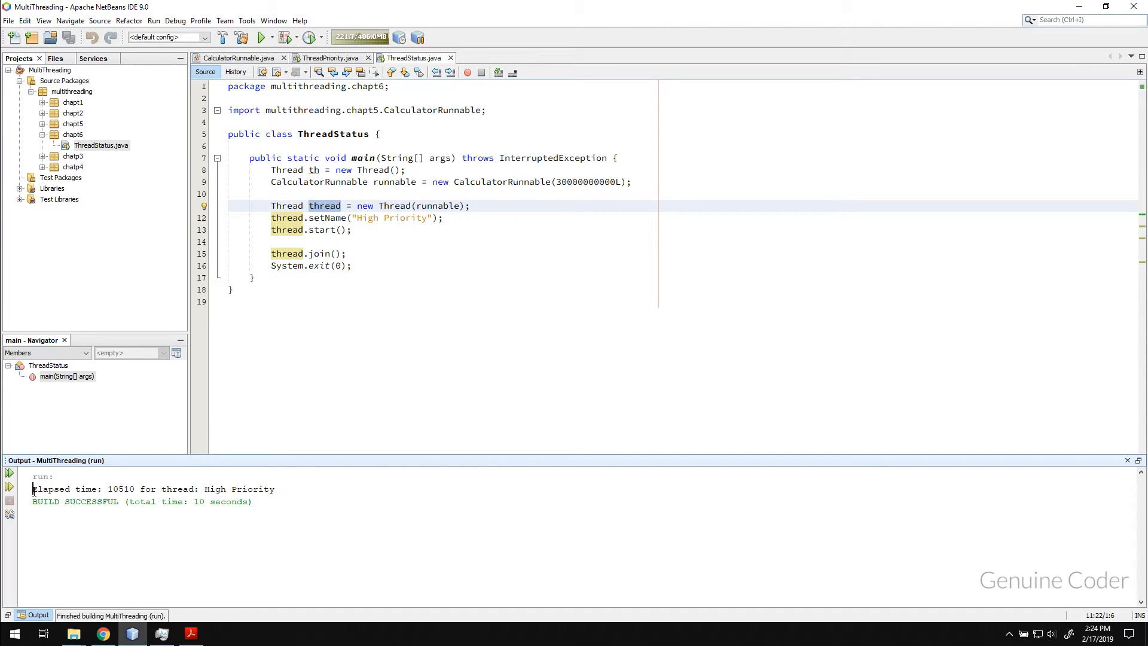
{"action": "triple_click", "coordinate": [153, 489]}
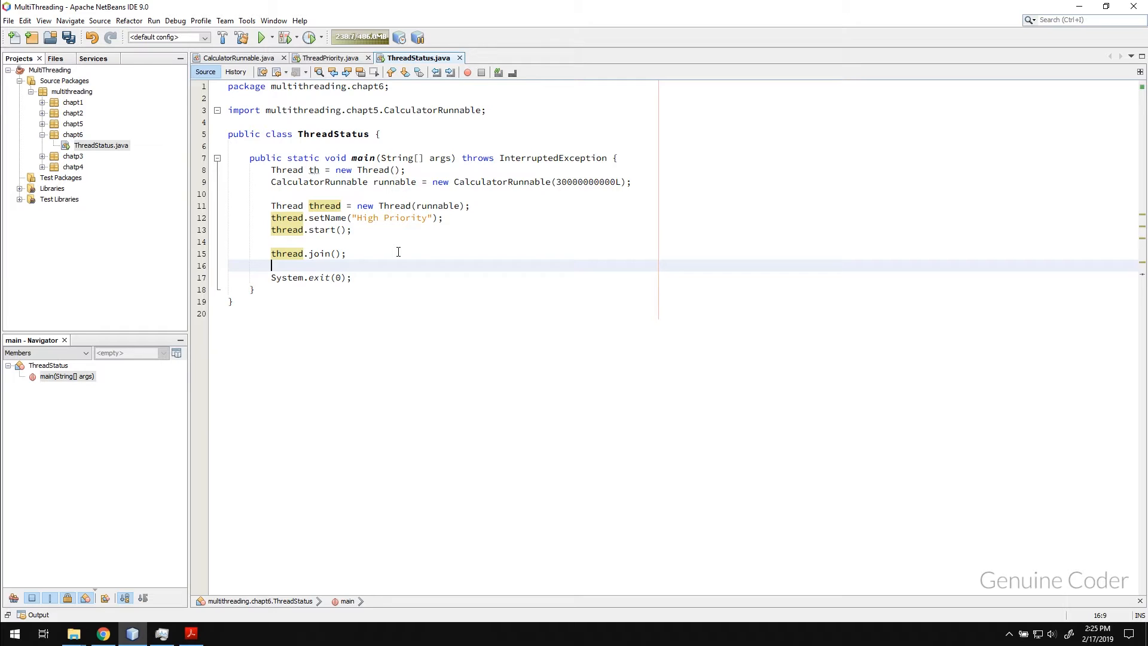
{"action": "mouse_move", "coordinate": [317, 253]}
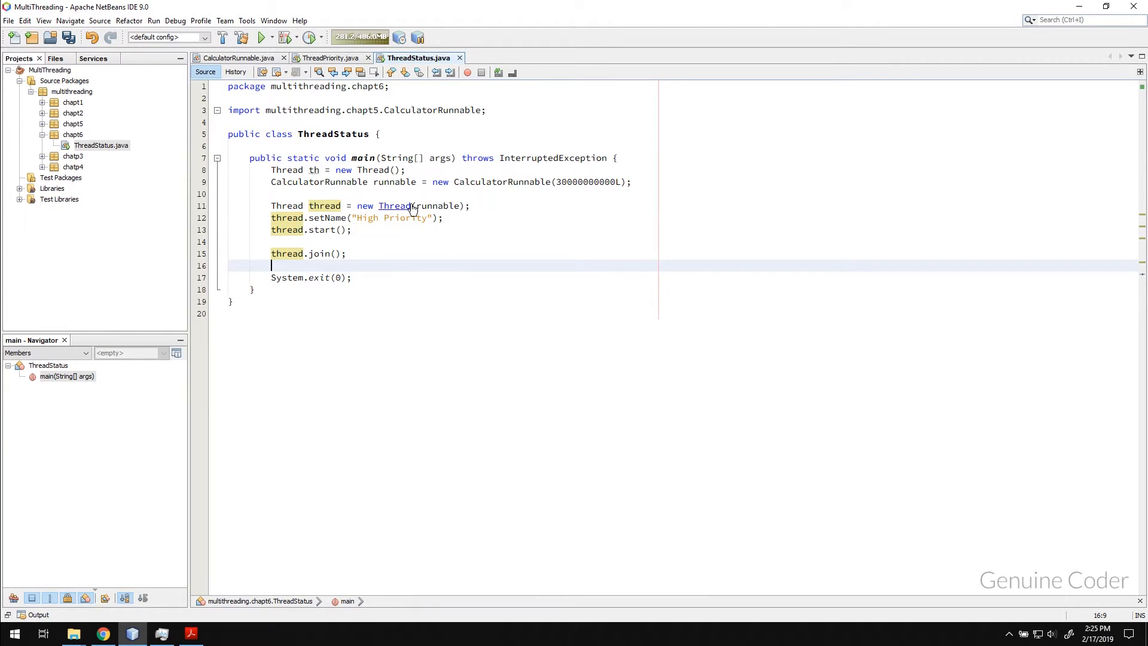
{"action": "mouse_move", "coordinate": [358, 265]}
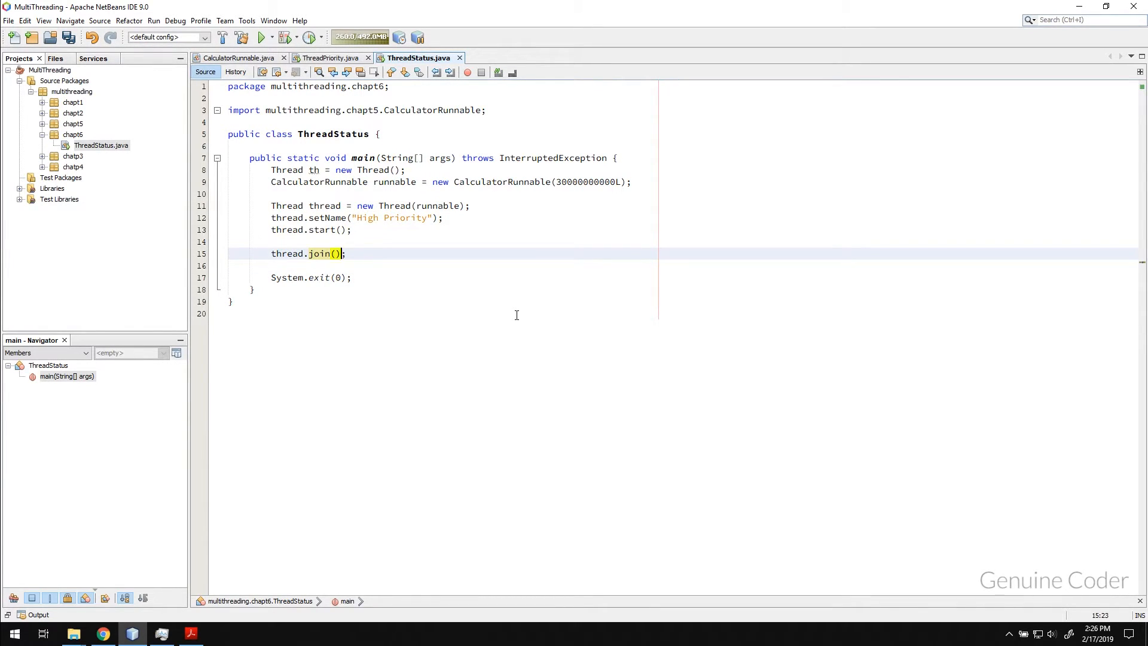
Change thread.join() to thread.join(5_000) for a five-second maximum wait
{"action": "left_click", "coordinate": [335, 253]}
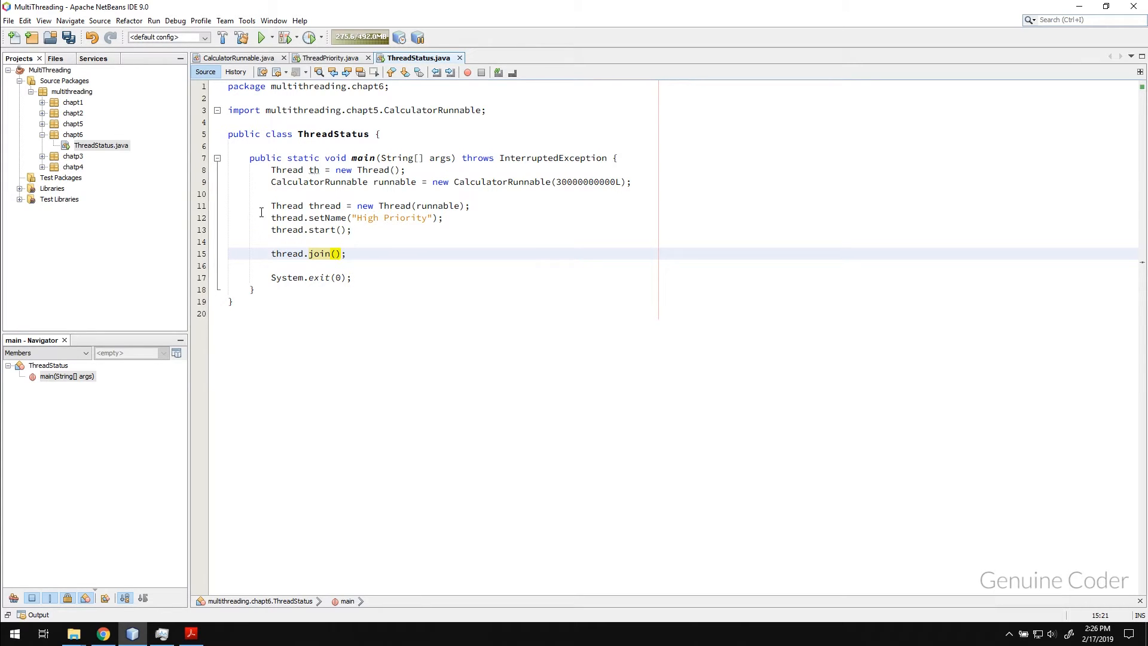
{"action": "left_click_drag", "start_coordinate": [270, 169], "coordinate": [351, 277]}
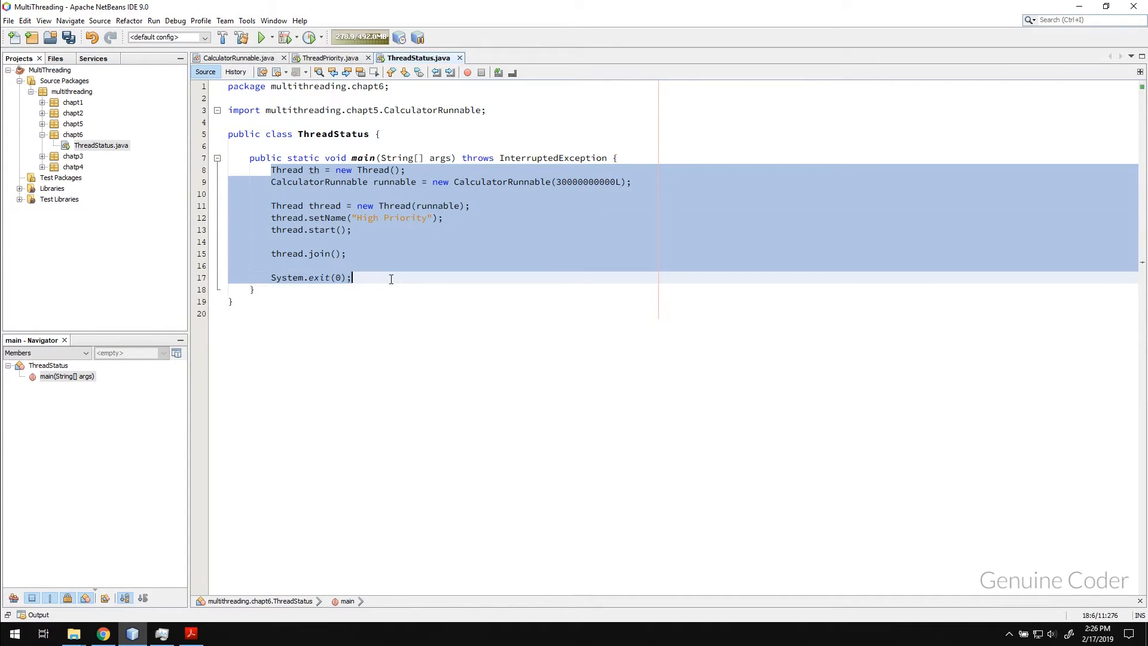
{"action": "left_click", "coordinate": [334, 254]}
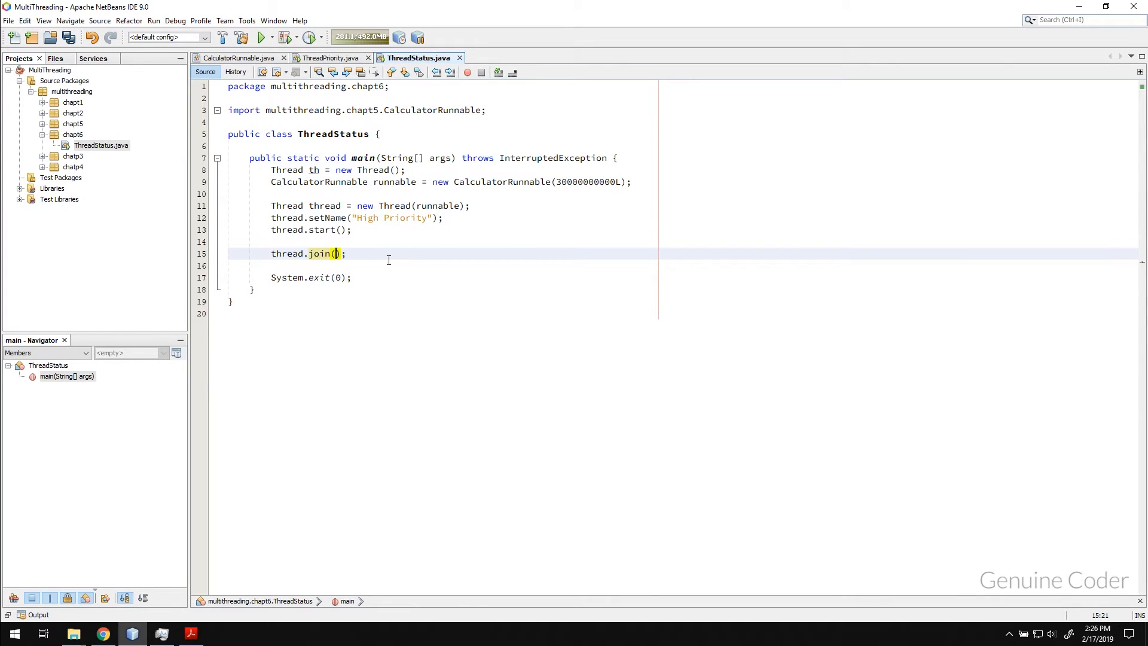
{"action": "type", "text": "5_0"}
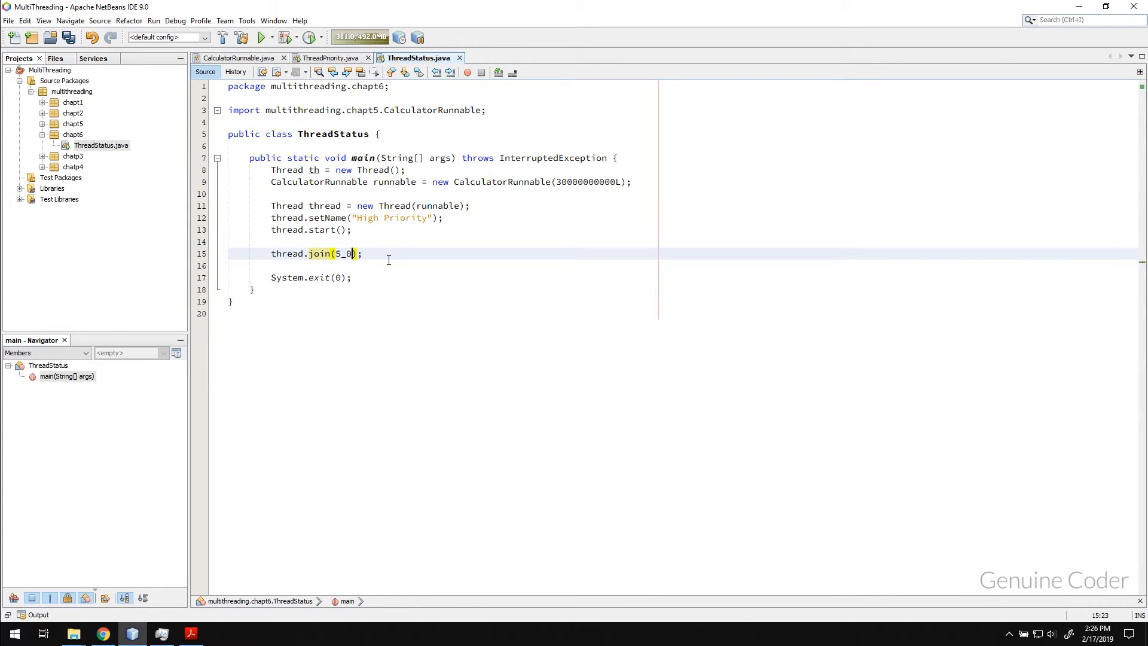
{"action": "type", "text": "00"}
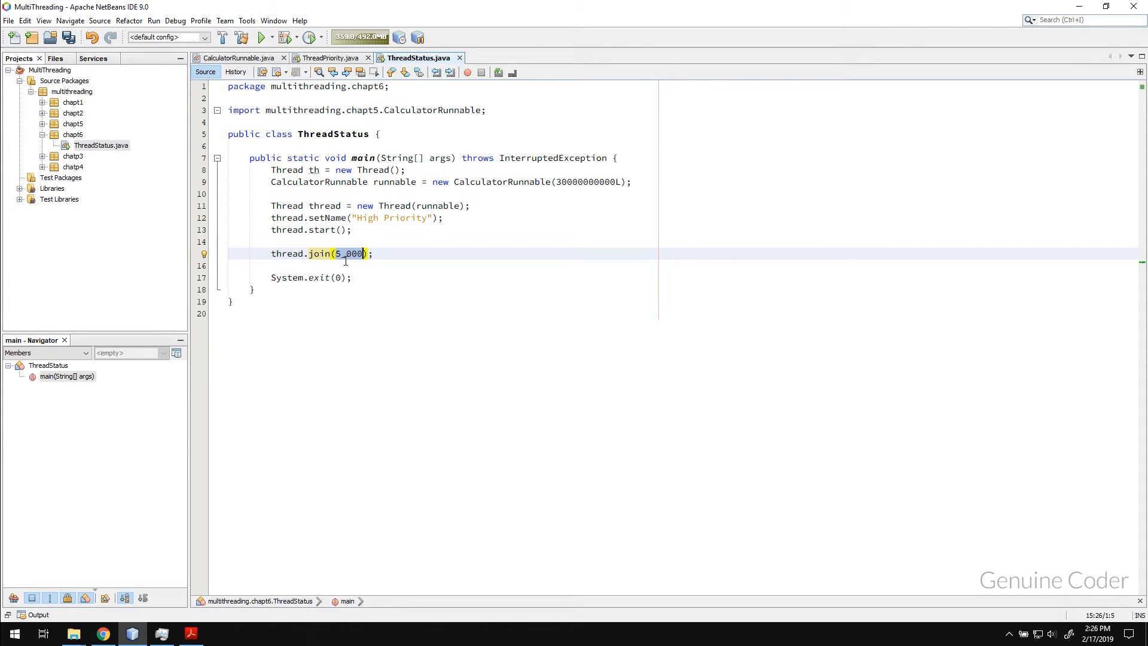
{"action": "mouse_move", "coordinate": [338, 270]}
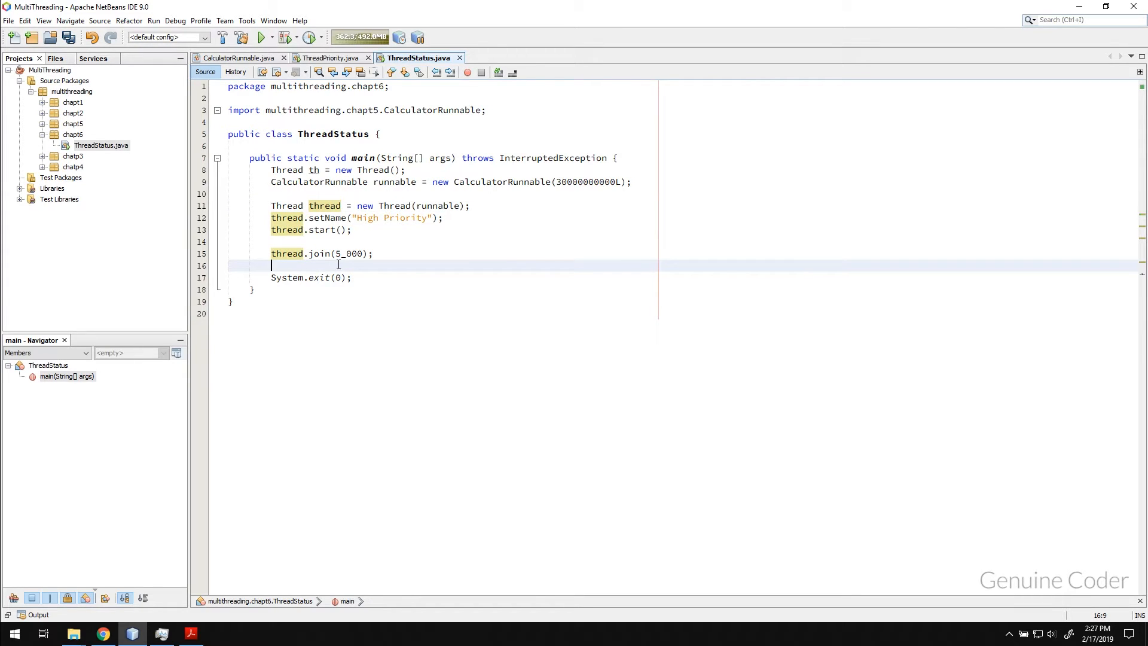
Add a sout println printing "Joing completed" after the join call
{"action": "type", "text": "Sout"}
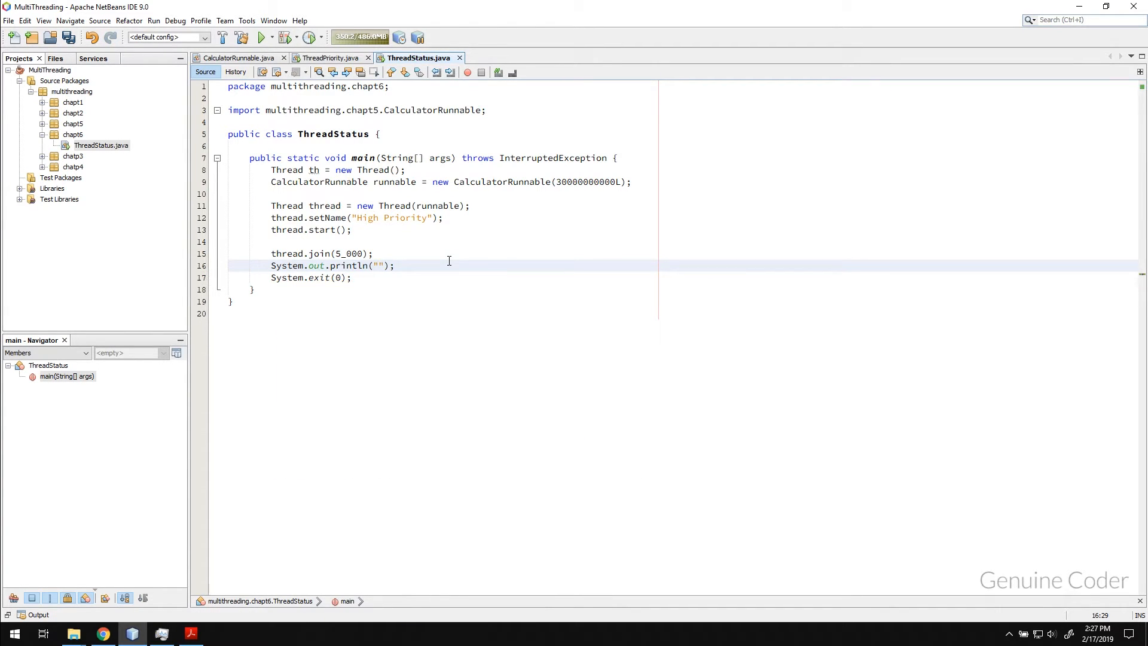
{"action": "type", "text": "9"}
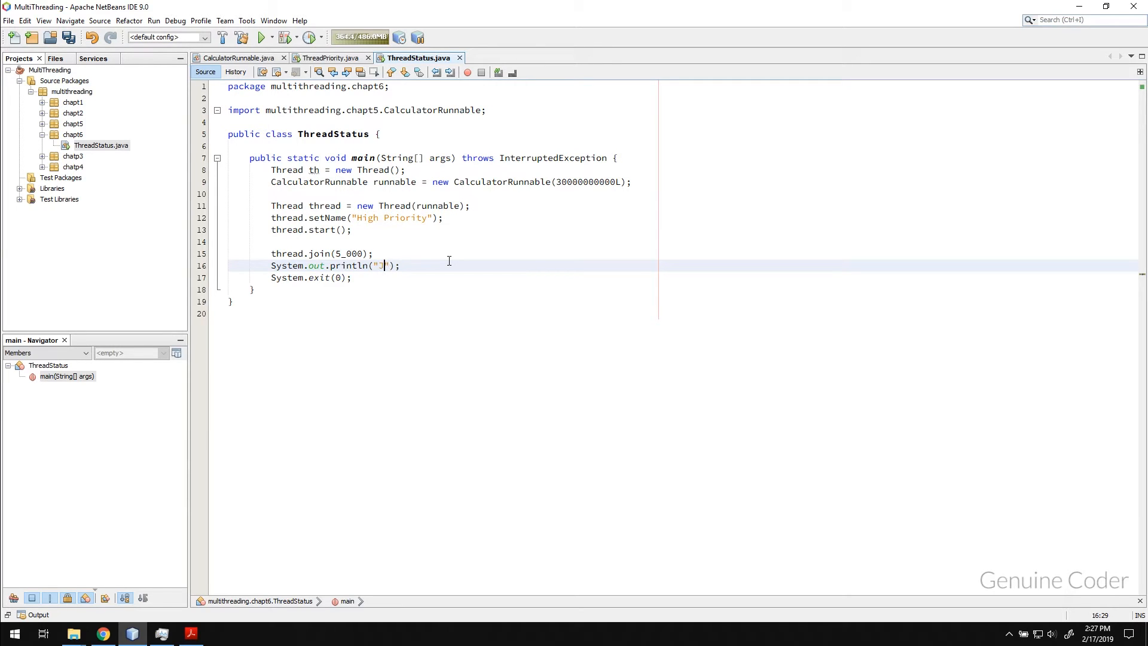
{"action": "type", "text": "oing completed"}
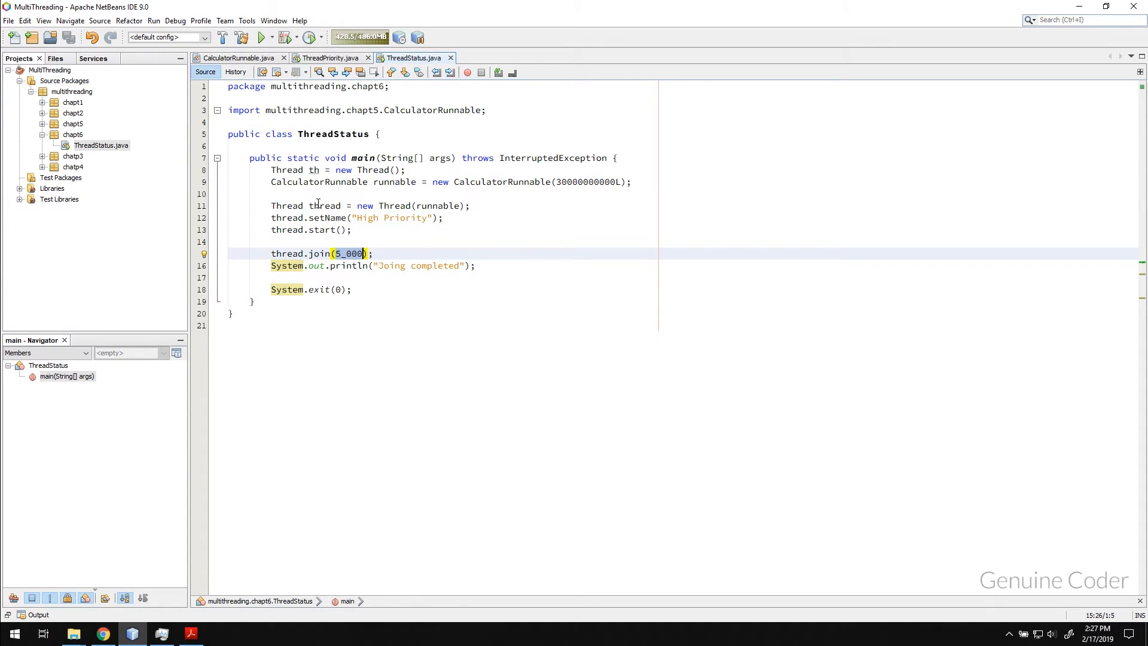
Run ThreadStatus, then return to its source and re-enter the 5_000 join timeout
{"action": "right_click", "coordinate": [100, 144]}
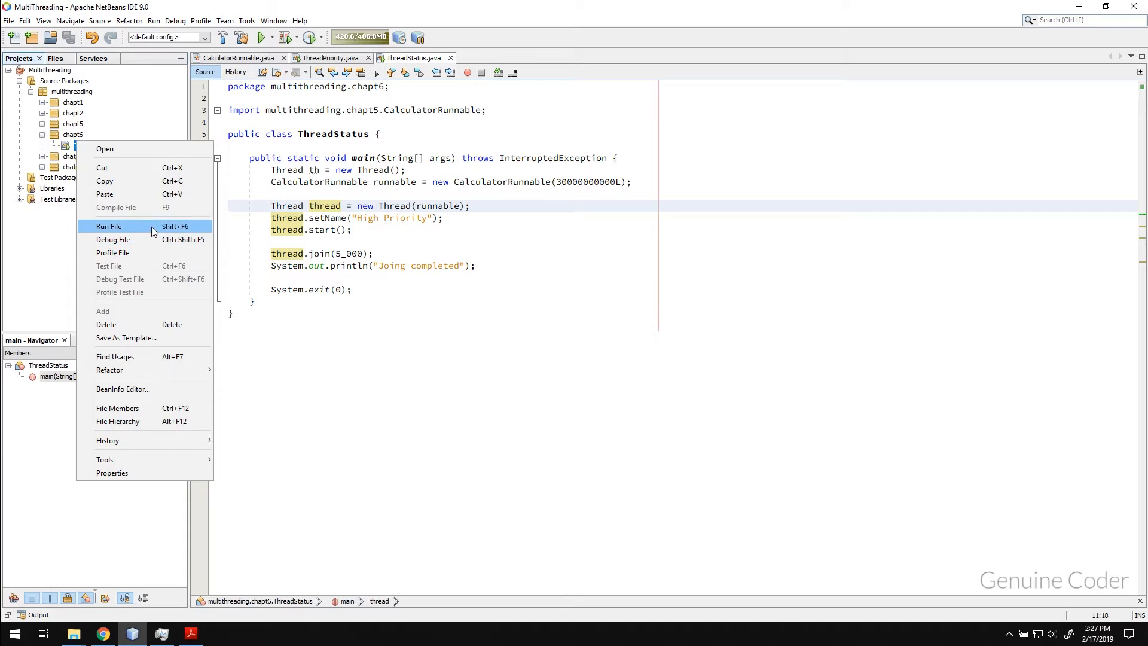
{"action": "left_click", "coordinate": [109, 226]}
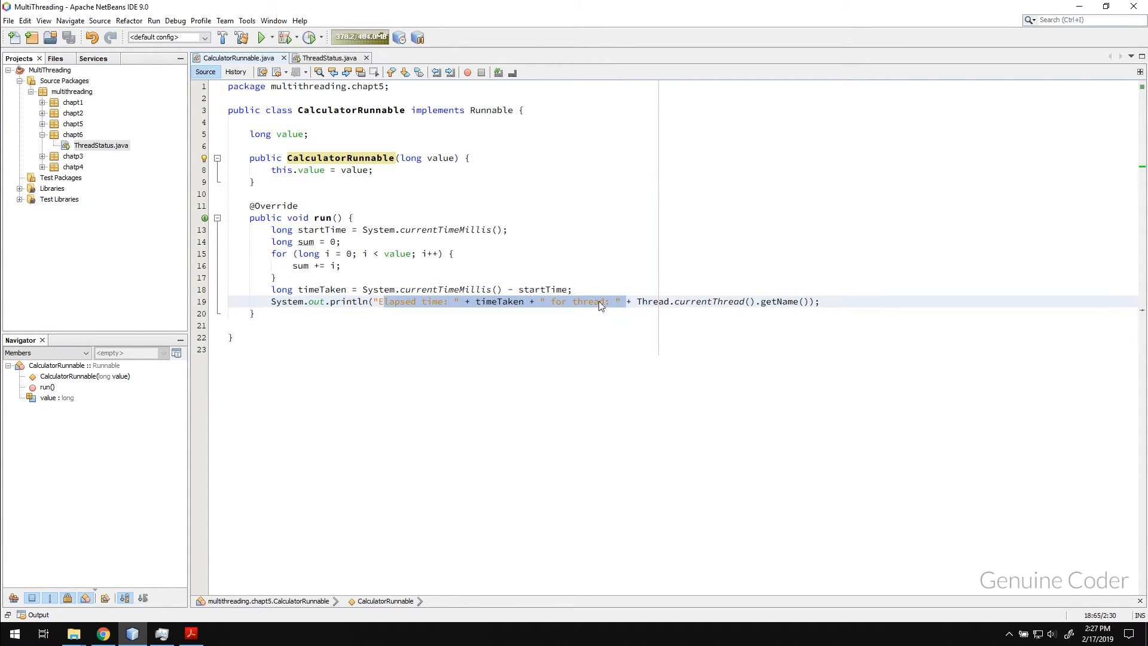
{"action": "left_click", "coordinate": [329, 58]}
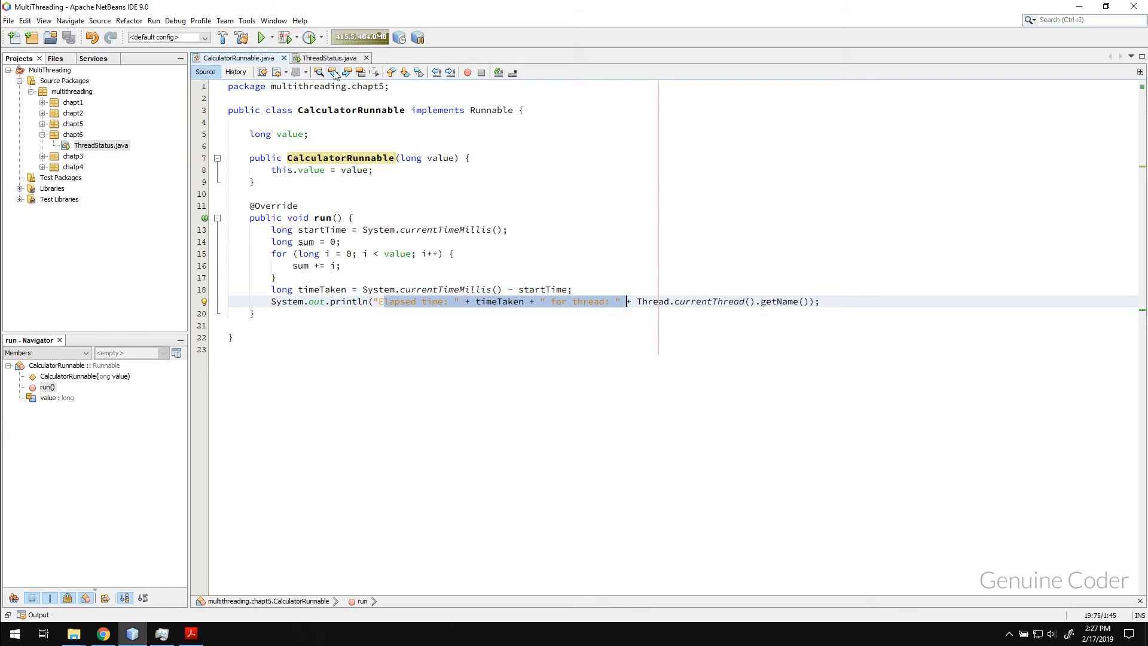
{"action": "left_click", "coordinate": [329, 58]}
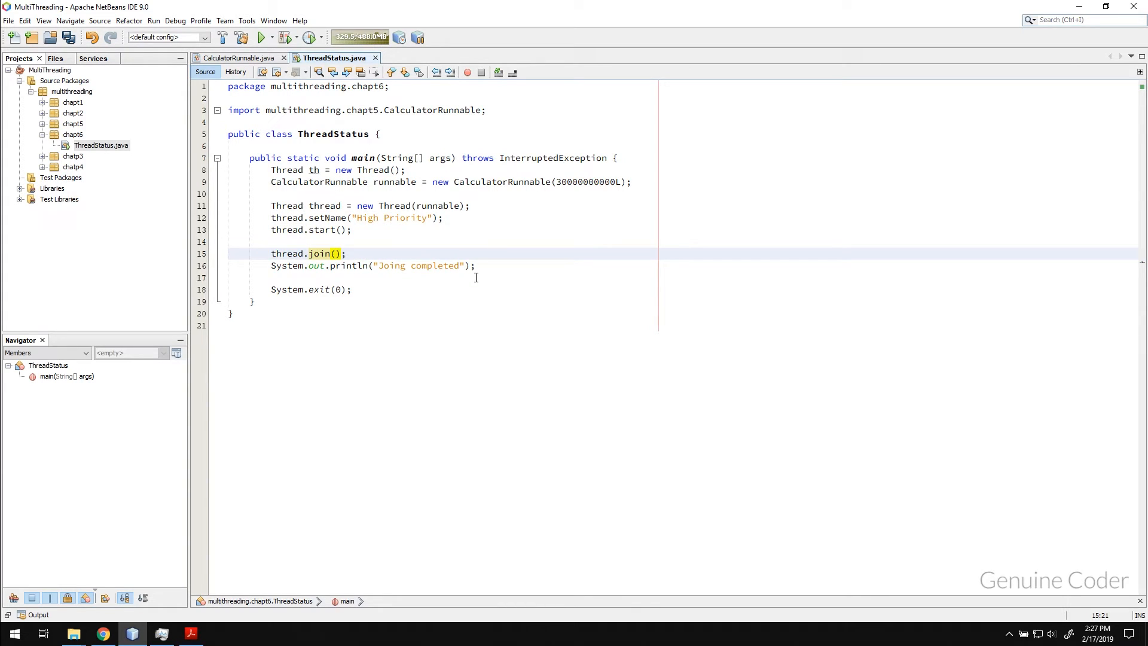
{"action": "type", "text": "5_000"}
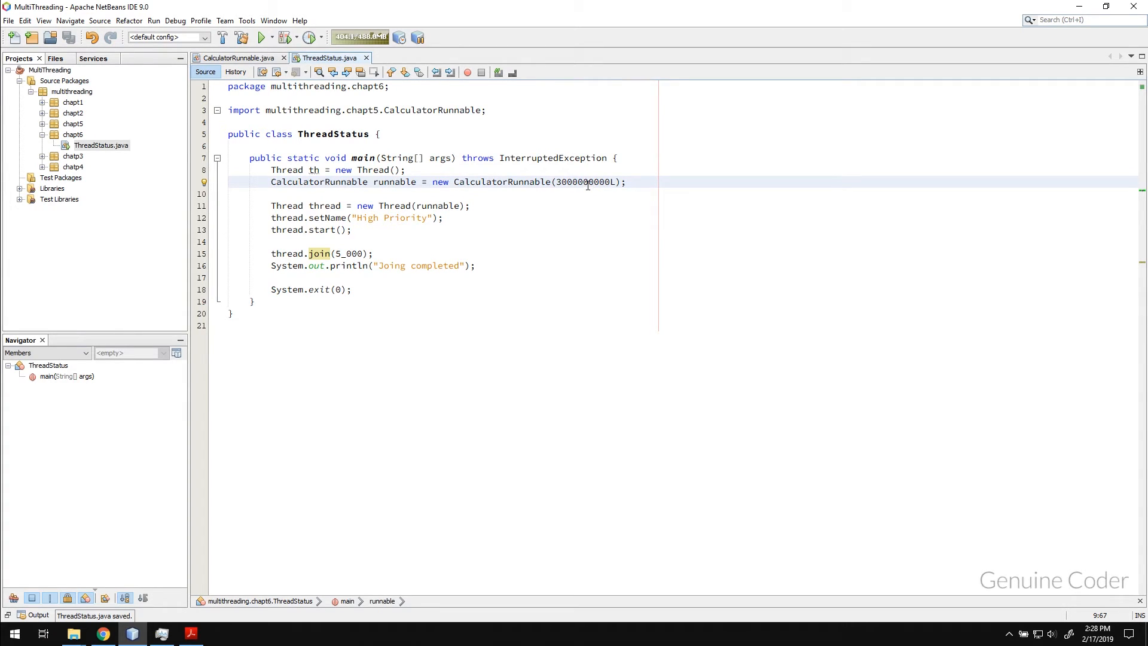
{"action": "double_click", "coordinate": [585, 182]}
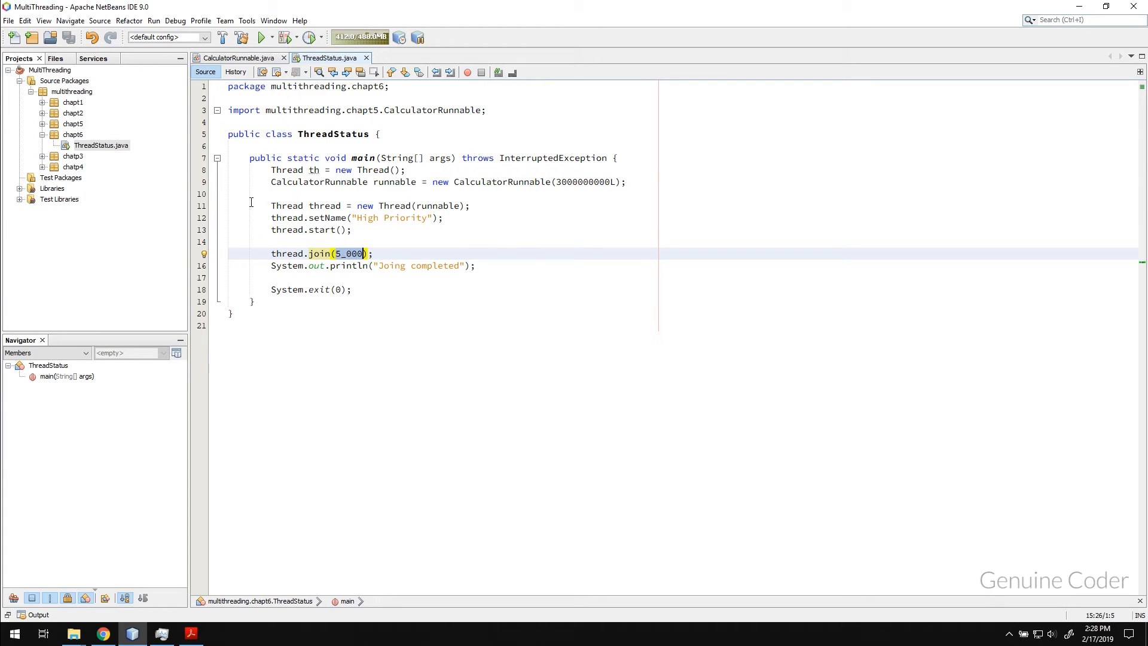
{"action": "left_click", "coordinate": [261, 37]}
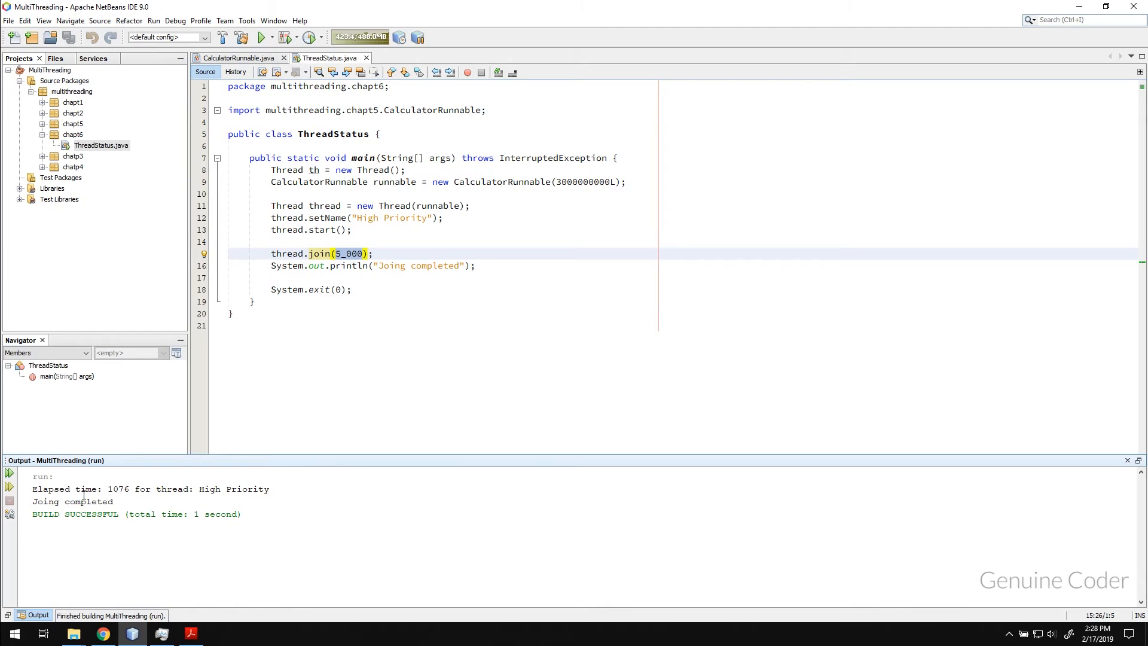
{"action": "double_click", "coordinate": [118, 489]}
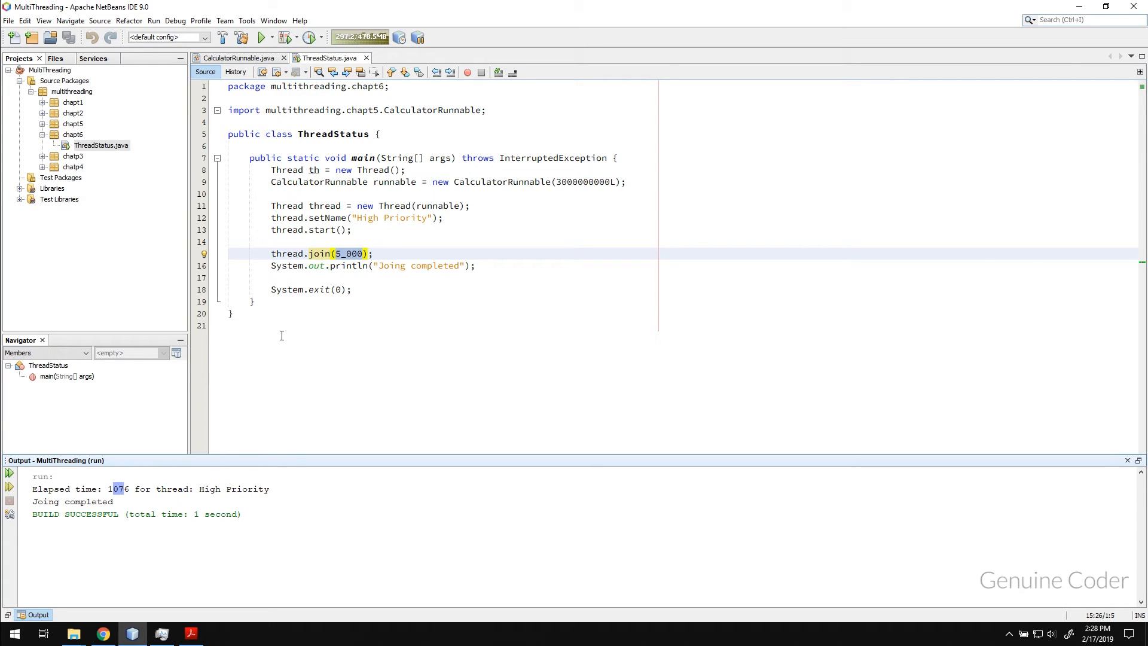
{"action": "mouse_move", "coordinate": [133, 484]}
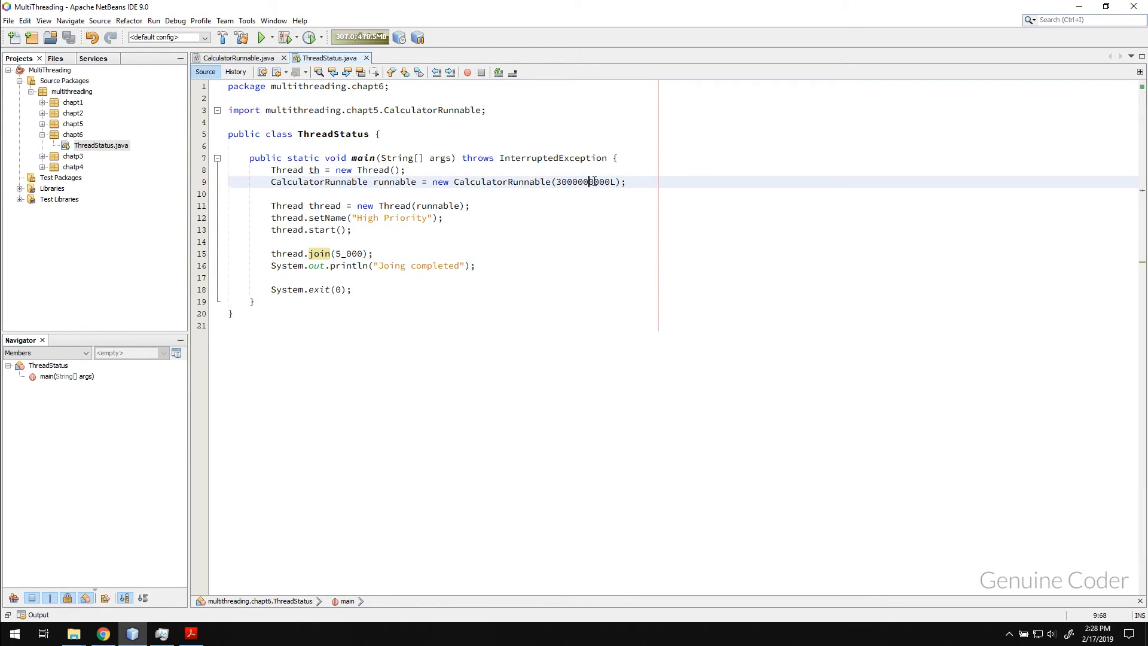
Add a startTime before the join and print 'Joing completed within' with timeTaken and thread name
{"action": "left_click", "coordinate": [238, 58]}
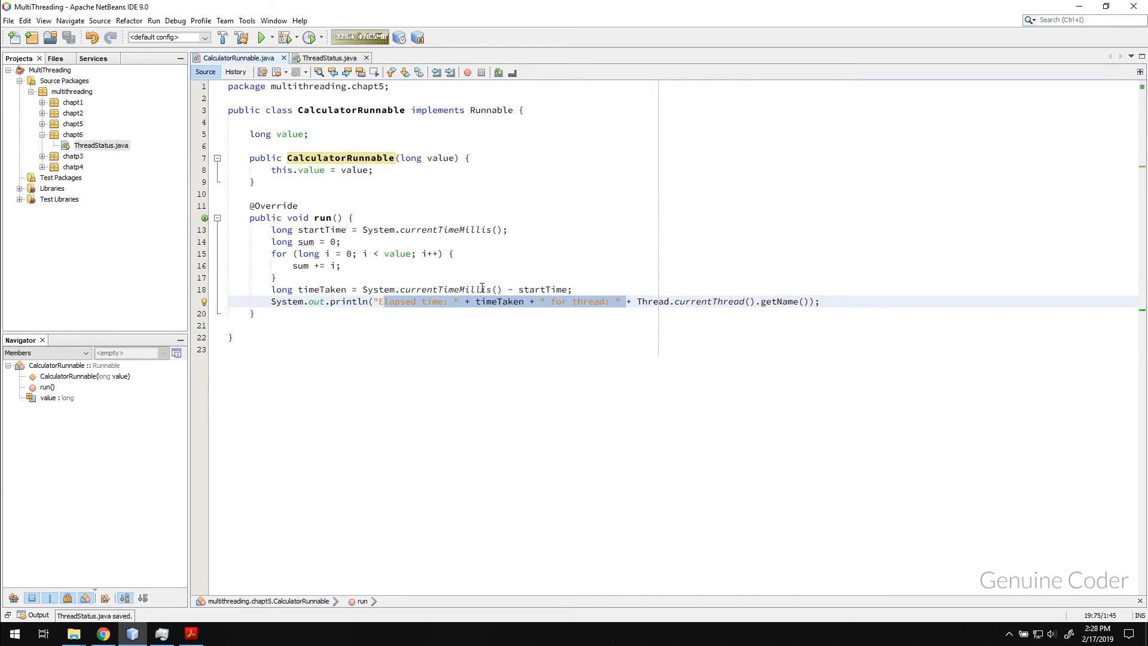
{"action": "left_click", "coordinate": [327, 58]}
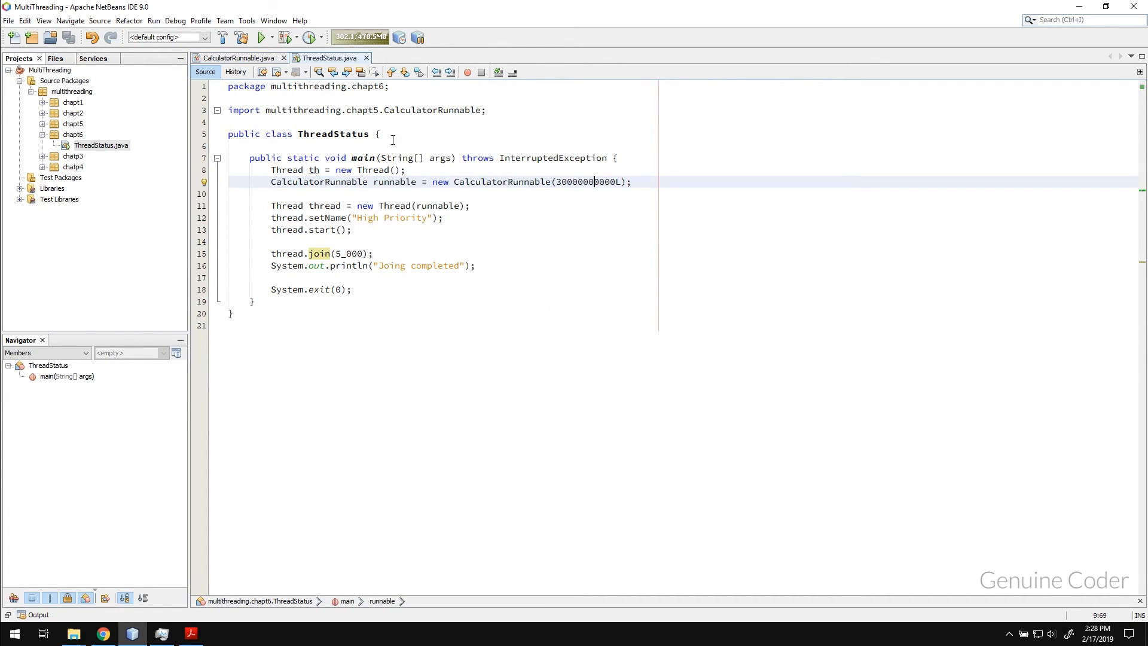
{"action": "type", "text": "long startTime = System.currentTimeMillis();"}
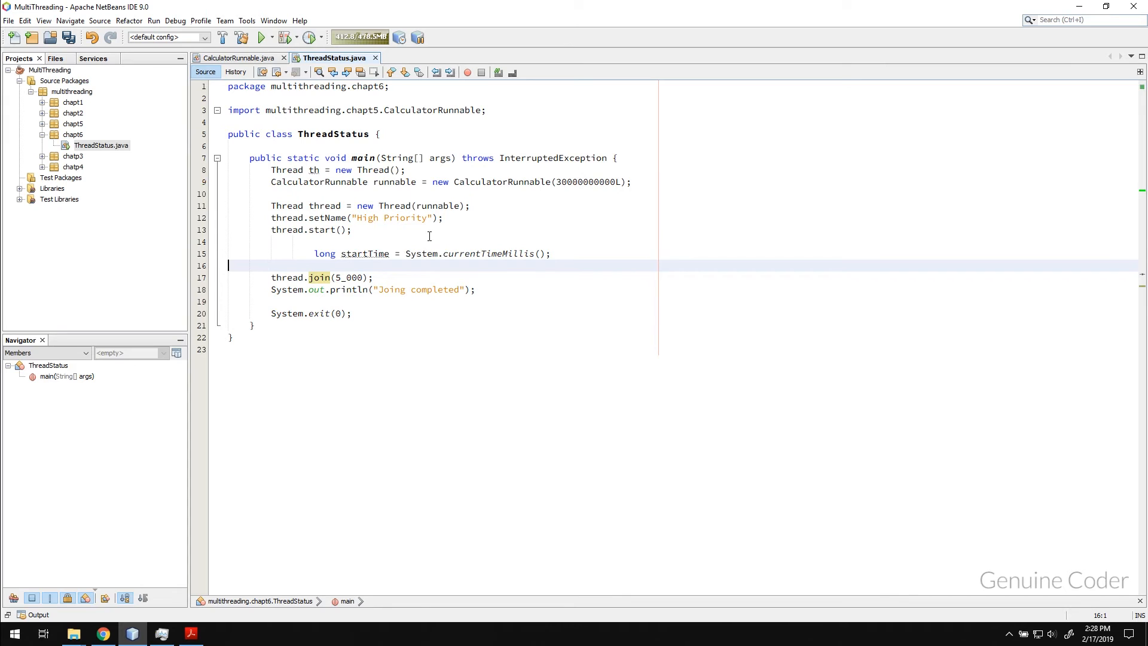
{"action": "left_click", "coordinate": [234, 58]}
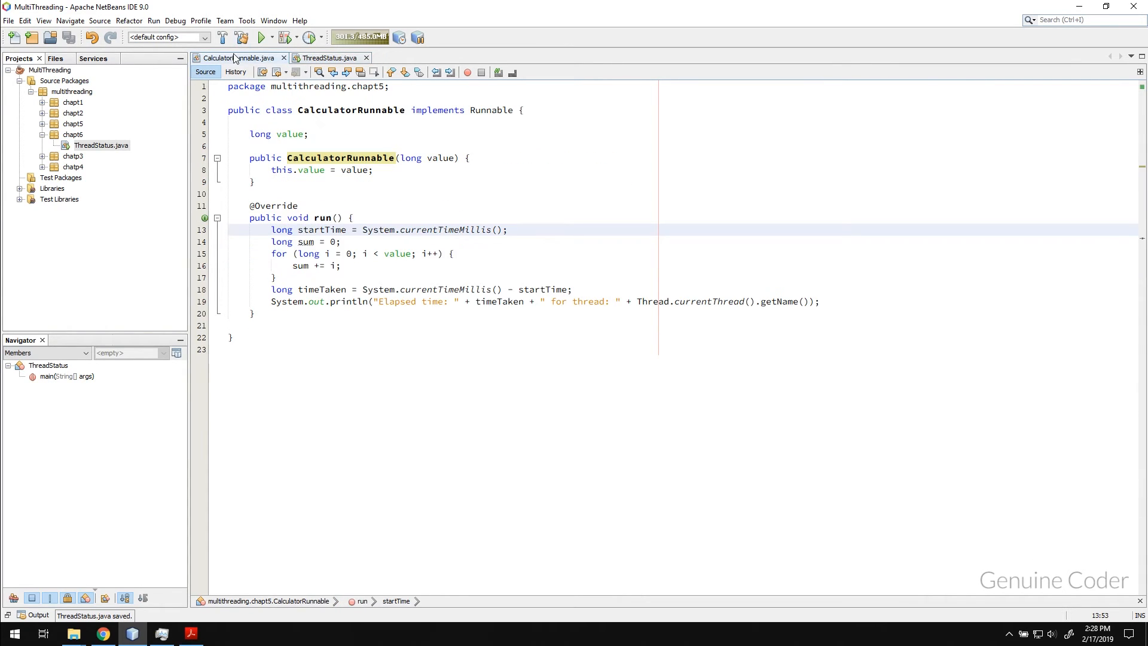
{"action": "left_click", "coordinate": [820, 301]}
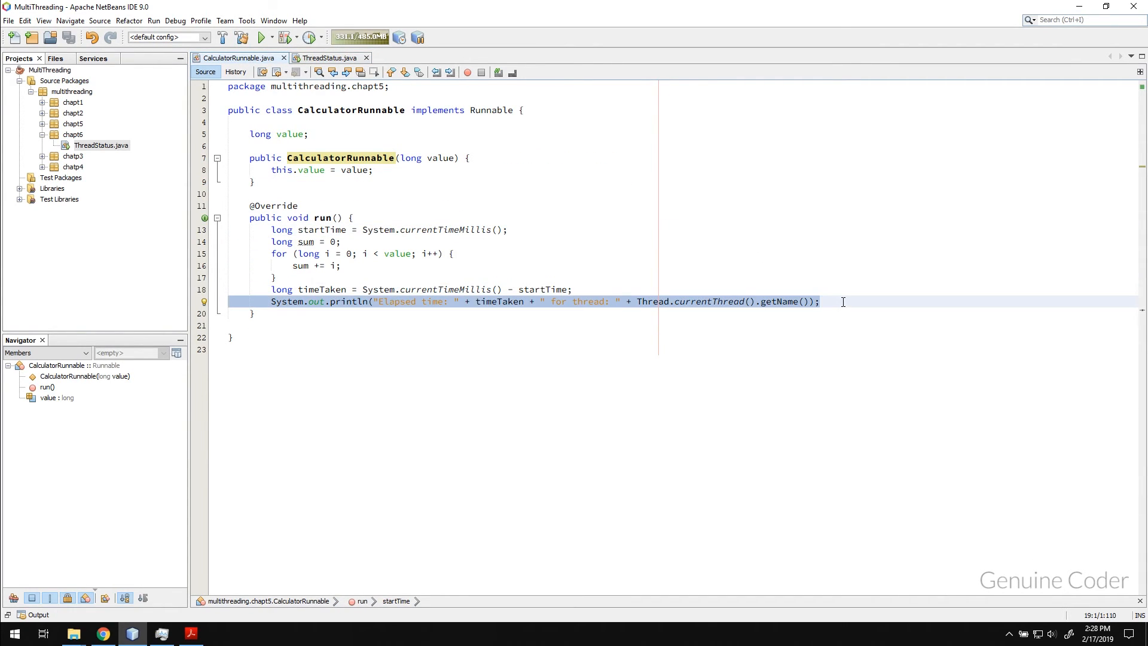
{"action": "left_click", "coordinate": [328, 58]}
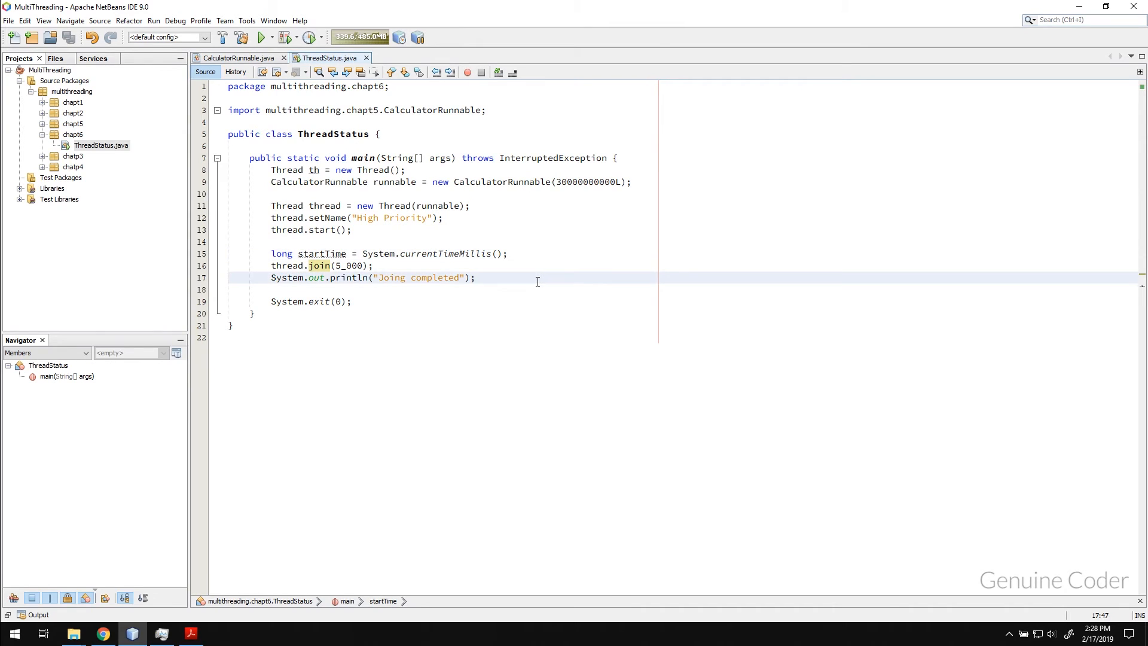
{"action": "type", "text": "\"Elapsed time: \" + timeTaken + \" for thread: \" + Thread.currentThread().getName()"}
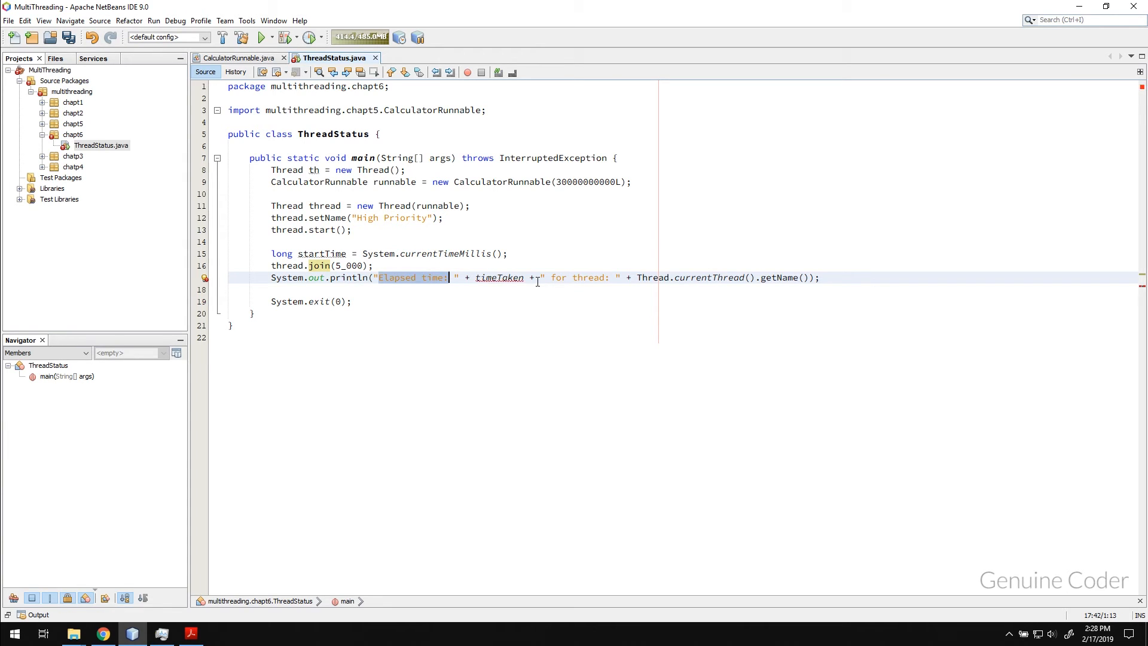
{"action": "type", "text": "Joing completed within"}
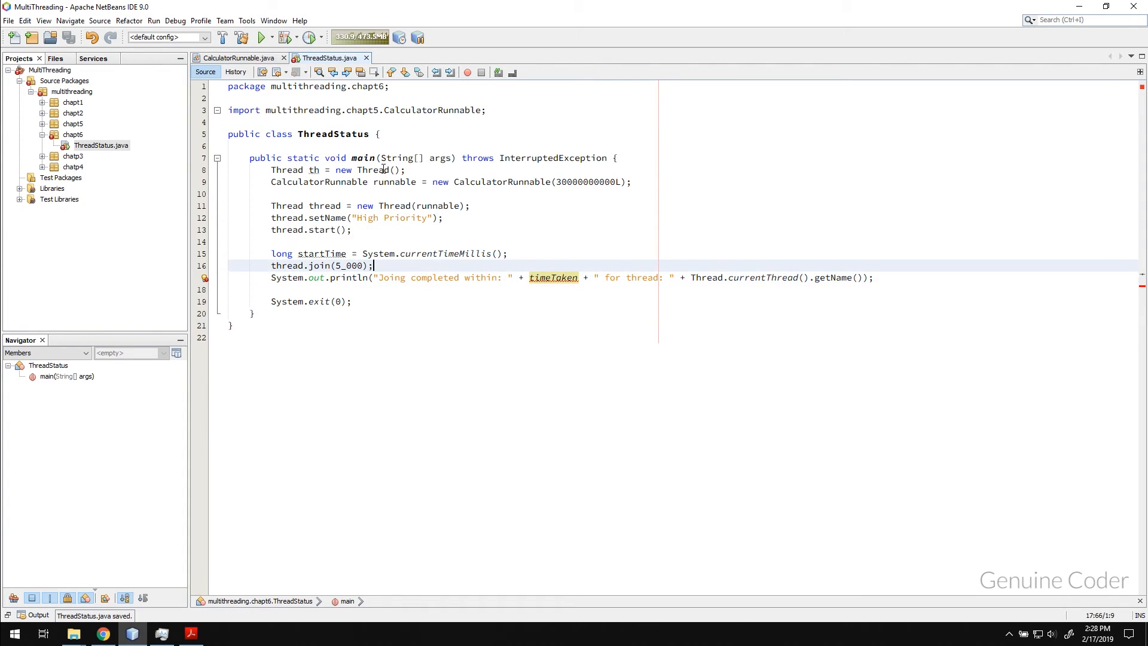
Compute timeTaken from startTime after the thread.join(5_000) call
{"action": "left_click", "coordinate": [238, 58]}
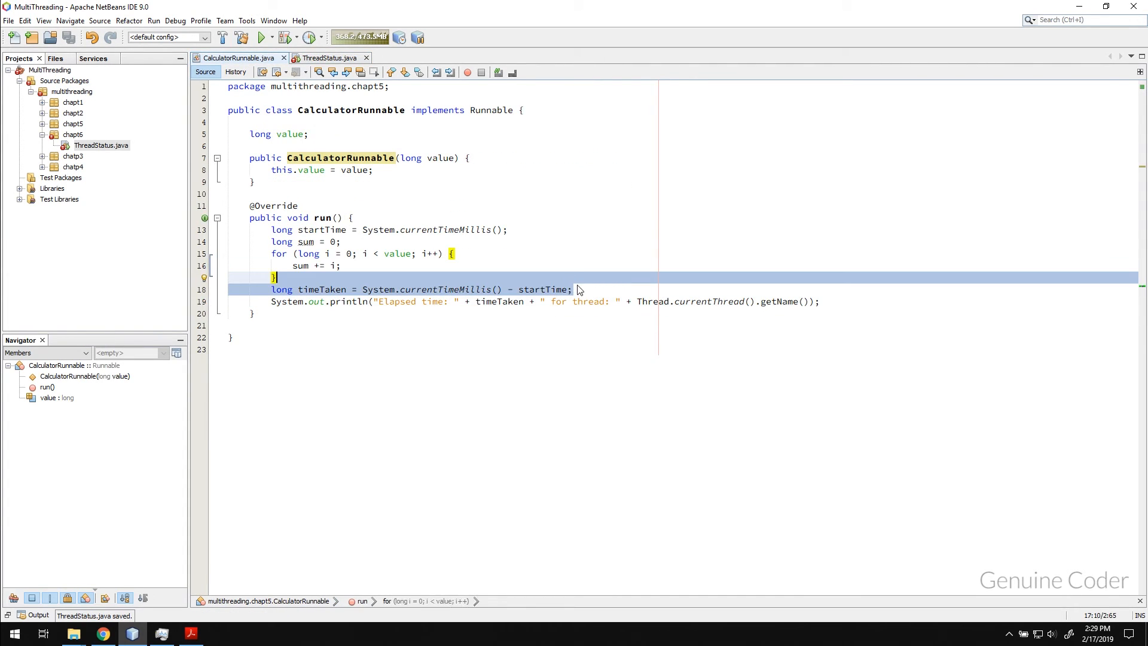
{"action": "left_click", "coordinate": [330, 58]}
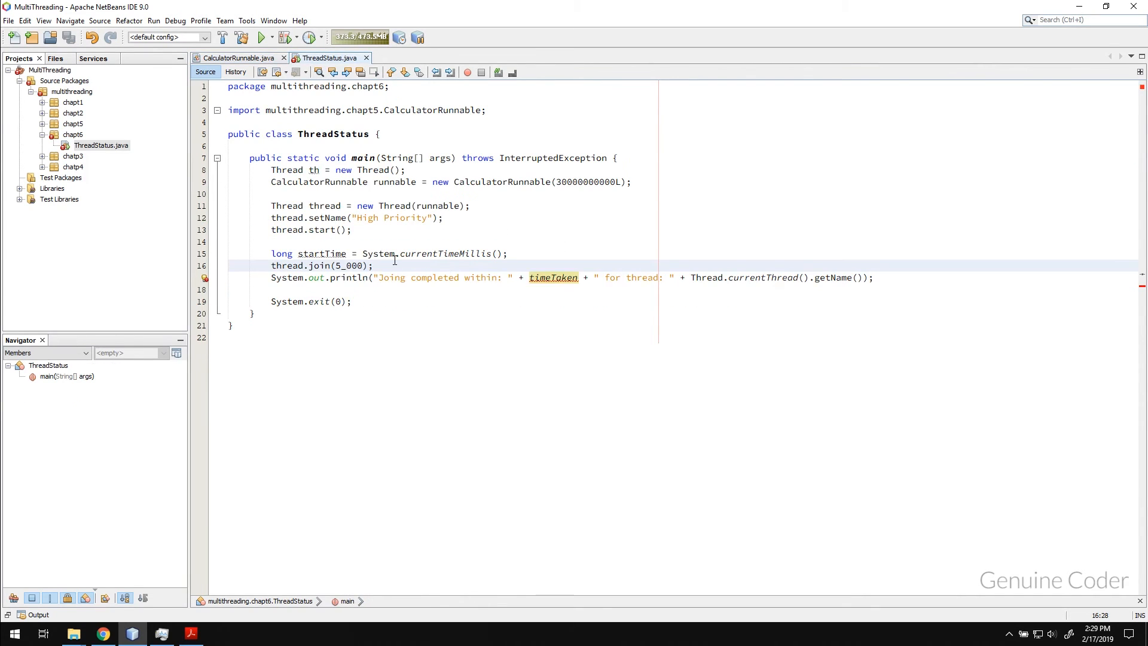
{"action": "type", "text": "long timeTaken = System.currentTimeMillis() - startTime;"}
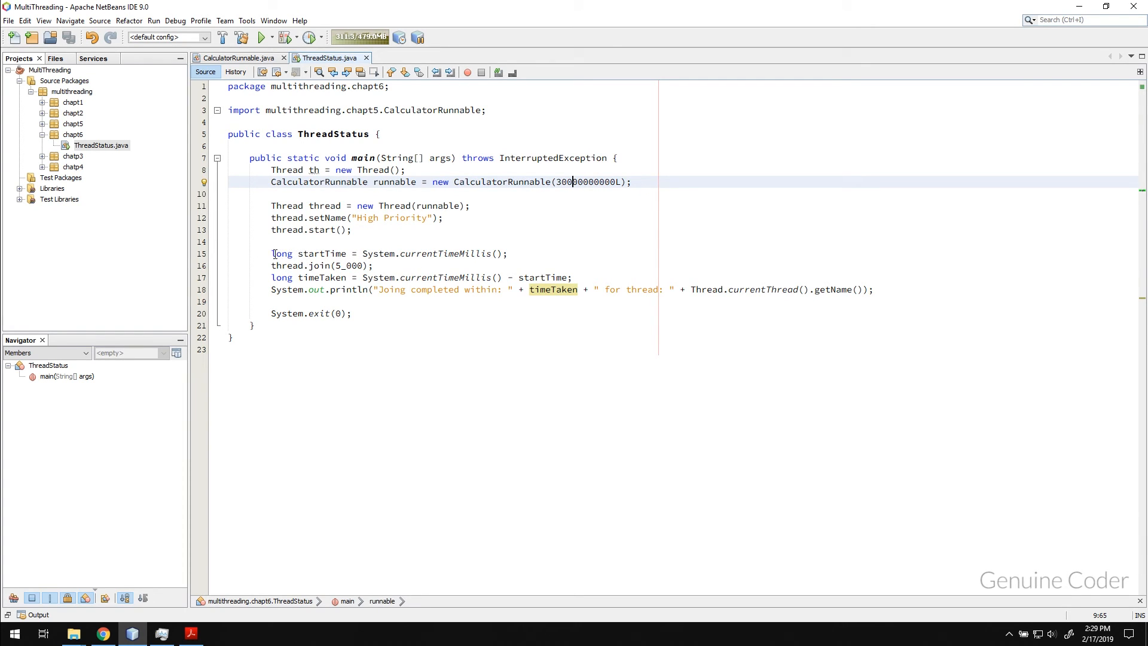
{"action": "left_click_drag", "start_coordinate": [271, 253], "coordinate": [573, 276]}
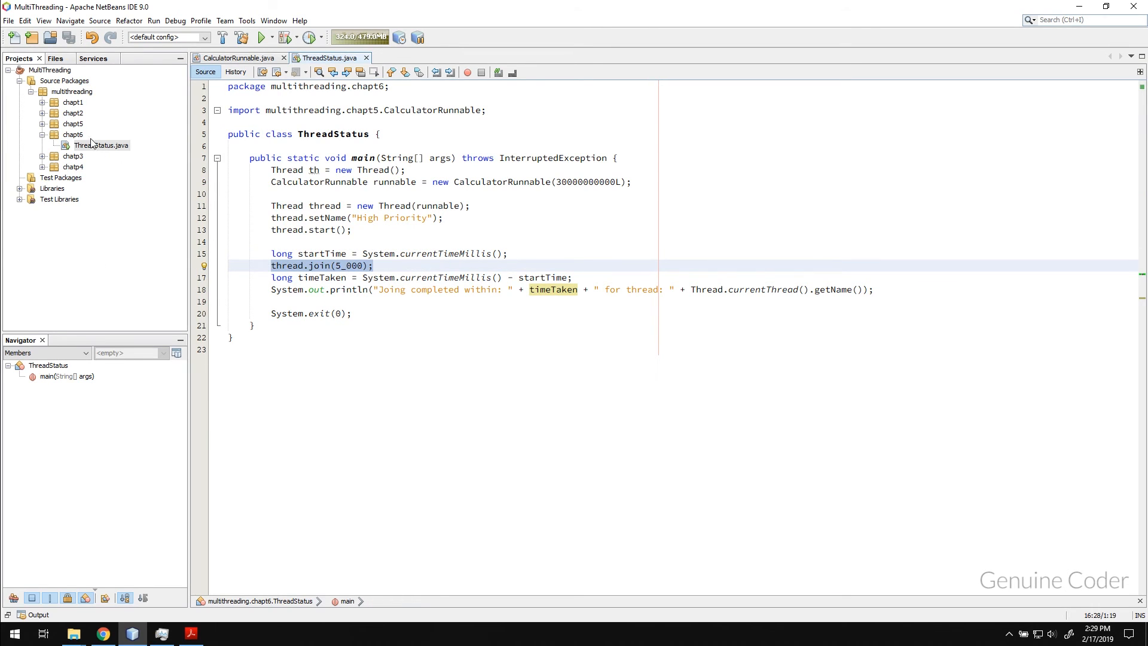
Run ThreadStatus to time the 5-second join
{"action": "left_click", "coordinate": [261, 37]}
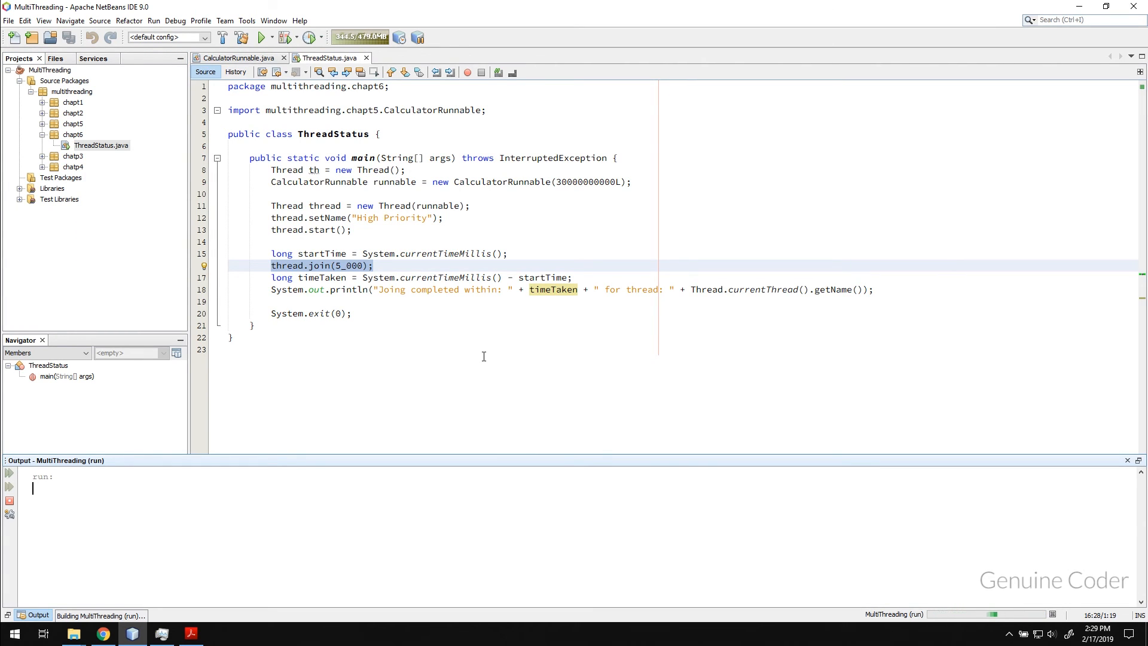
{"action": "mouse_move", "coordinate": [473, 317]}
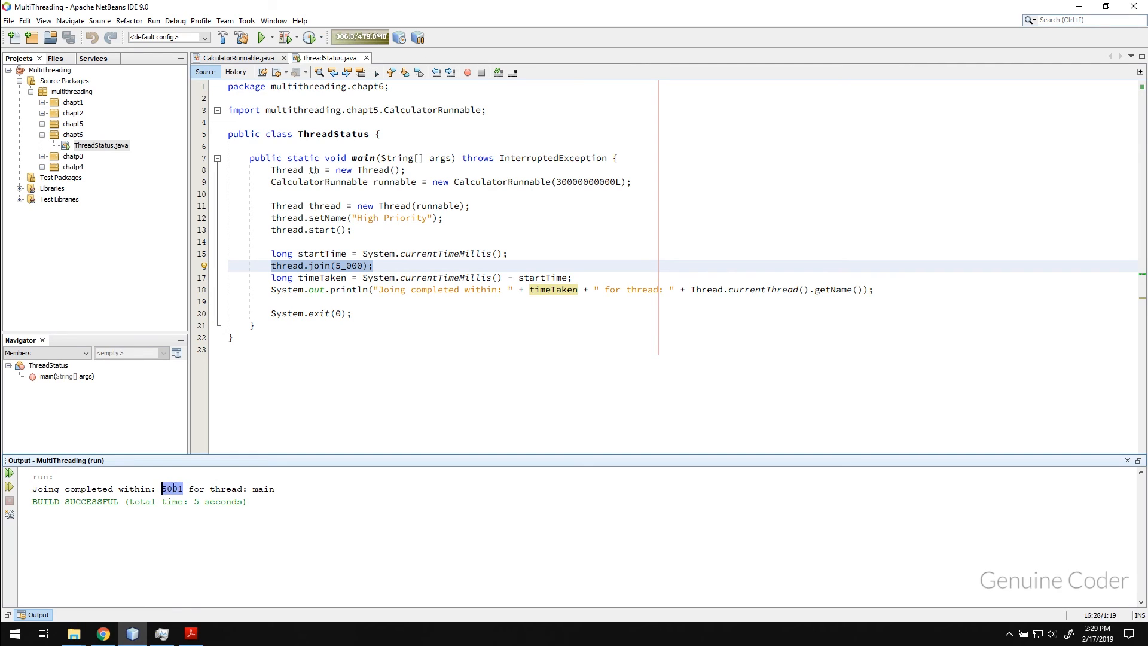
{"action": "mouse_move", "coordinate": [554, 178]}
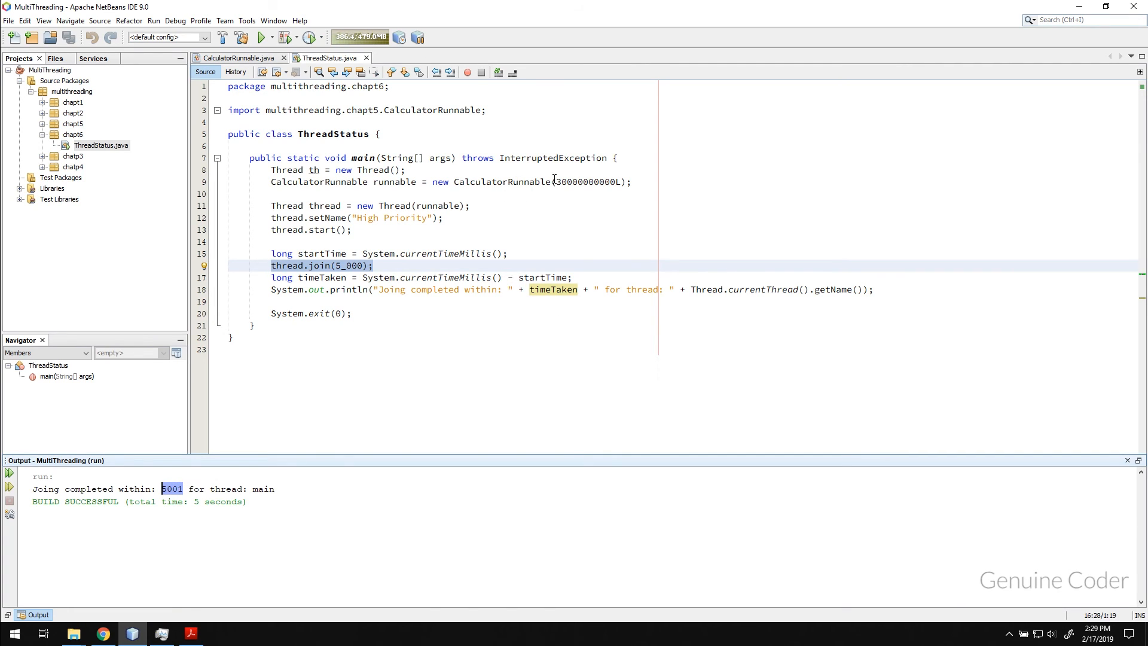
{"action": "mouse_move", "coordinate": [509, 200]}
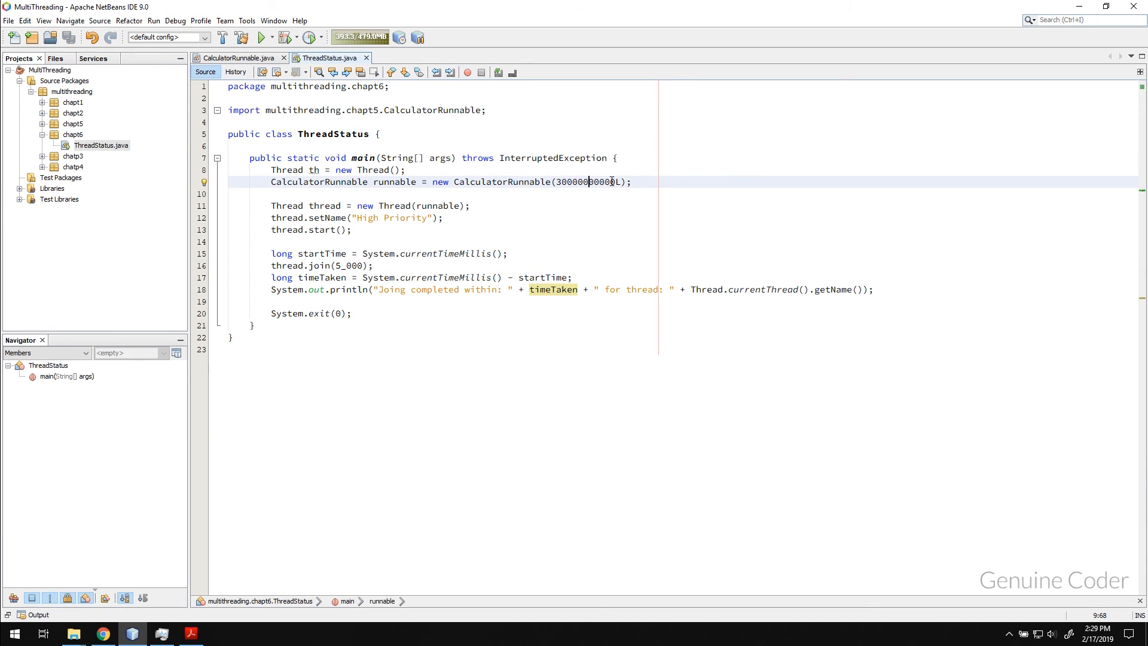
Run ThreadStatus.java via Run File and inspect the 1072 ms elapsed and 1073 ms join times
{"action": "right_click", "coordinate": [101, 145]}
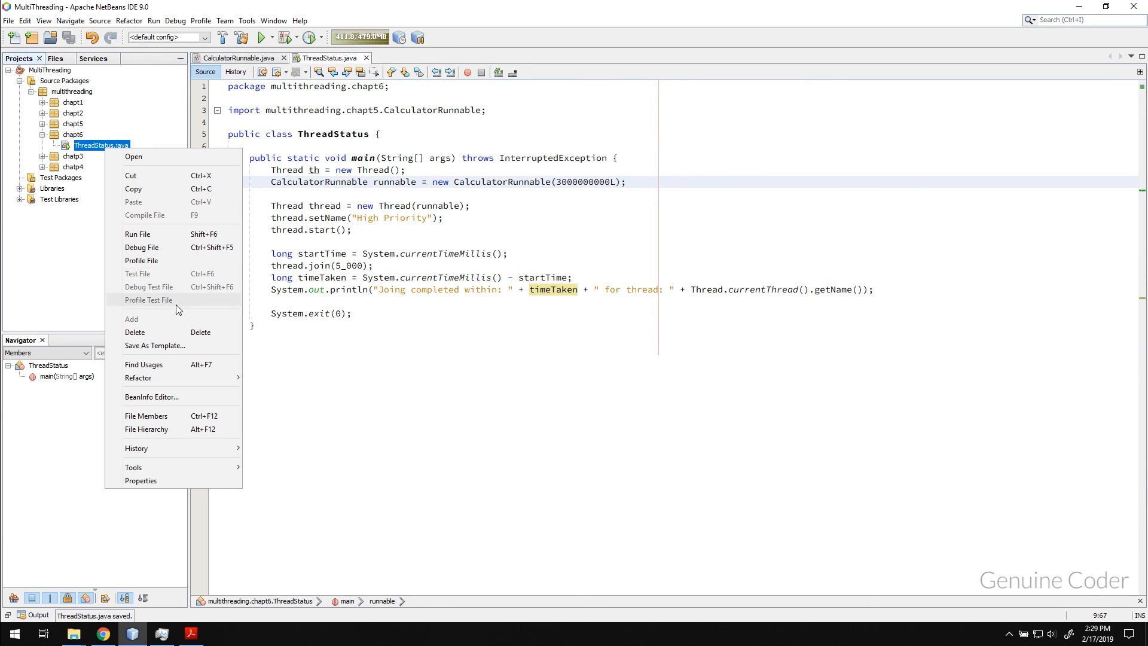
{"action": "left_click", "coordinate": [137, 234]}
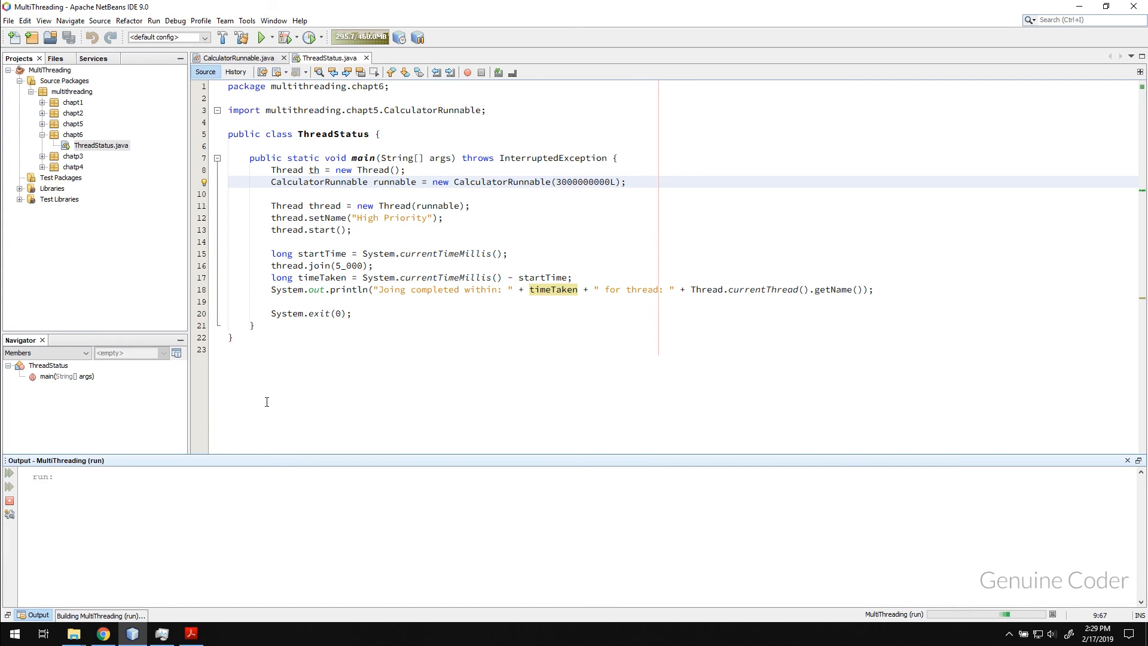
{"action": "left_click", "coordinate": [261, 37]}
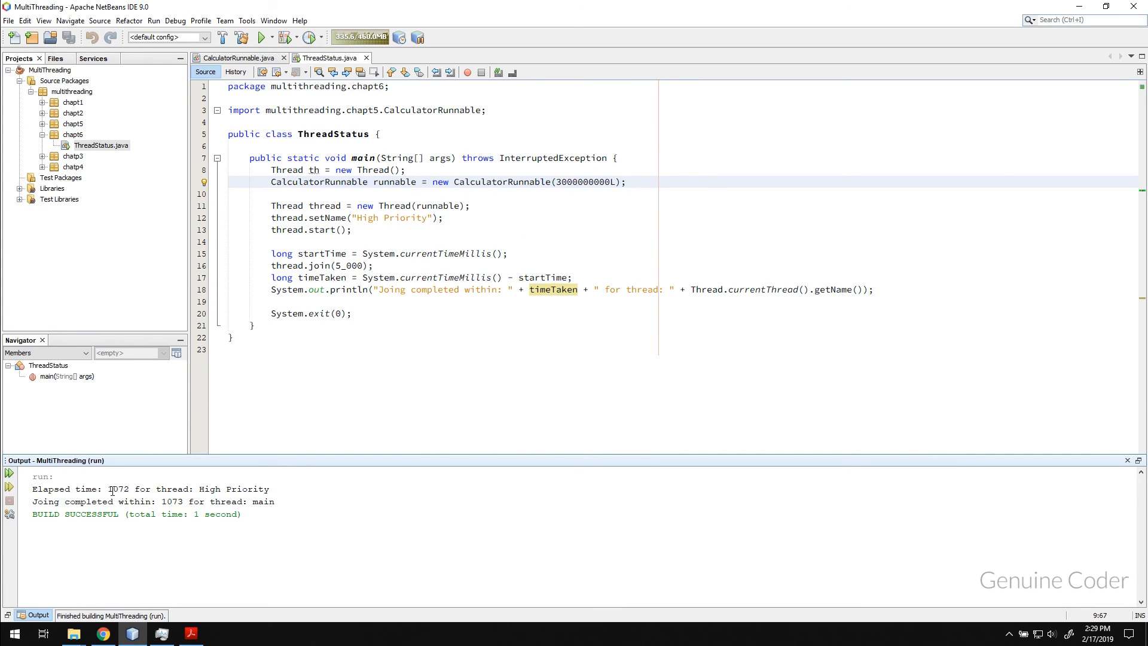
{"action": "double_click", "coordinate": [117, 488]}
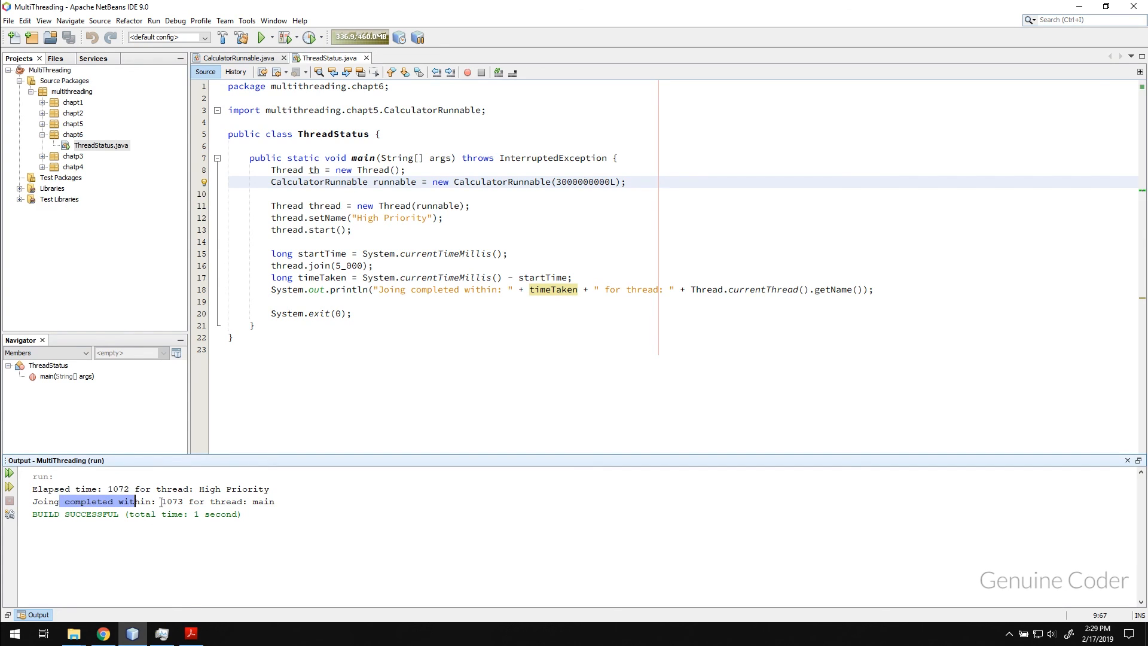
{"action": "double_click", "coordinate": [173, 501]}
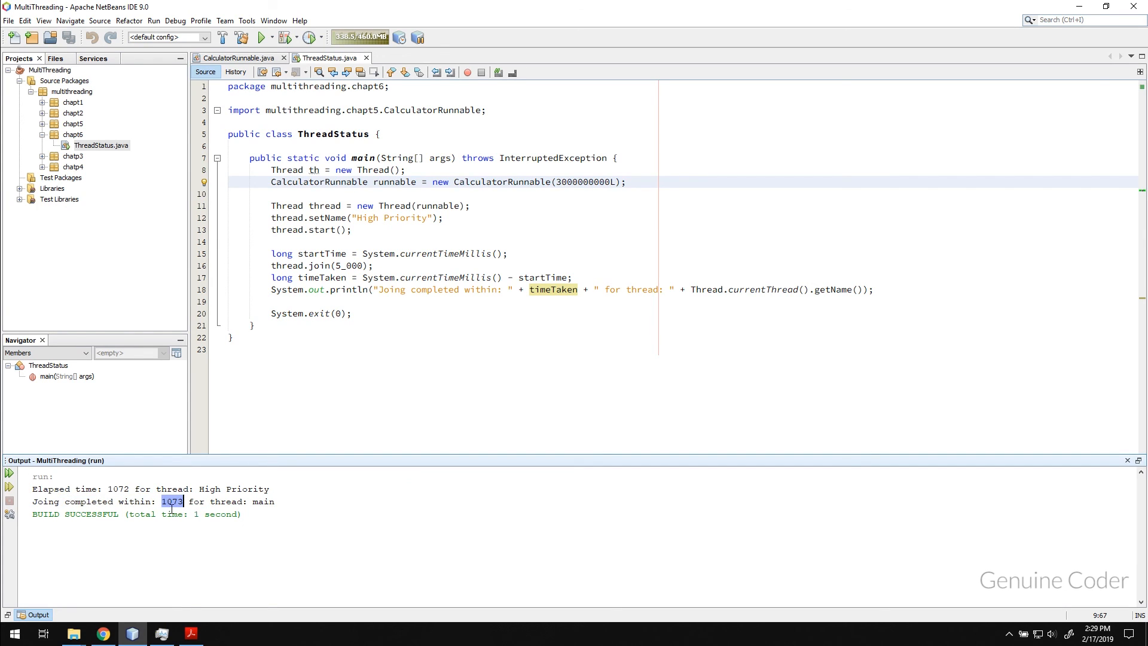